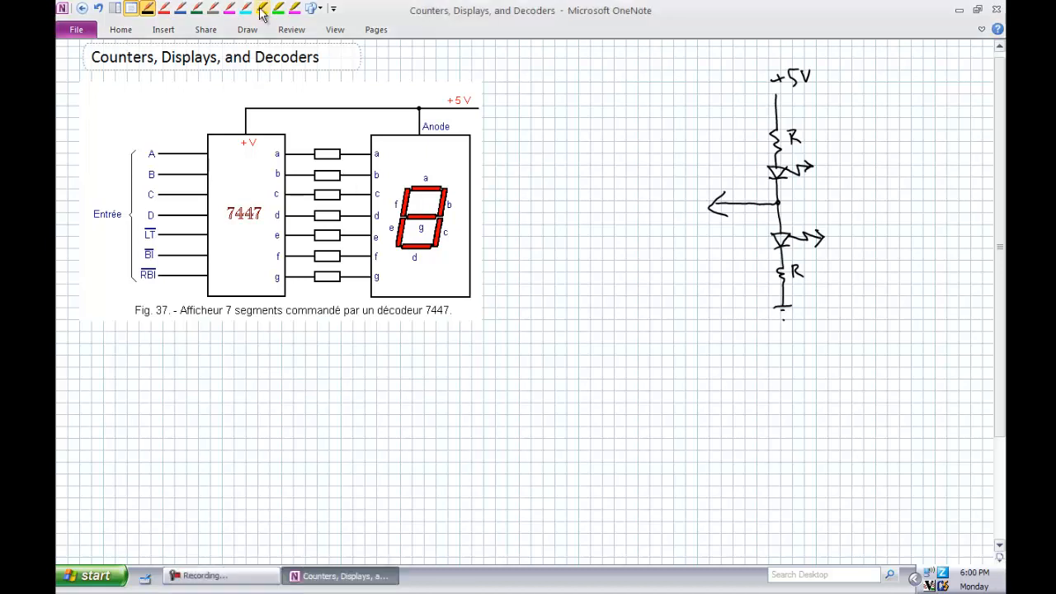
# Trace over the seven-segment digit in the 7447 figure with the yellow highlighter.
pyautogui.moveTo(132, 308); pyautogui.dragTo(443, 309)
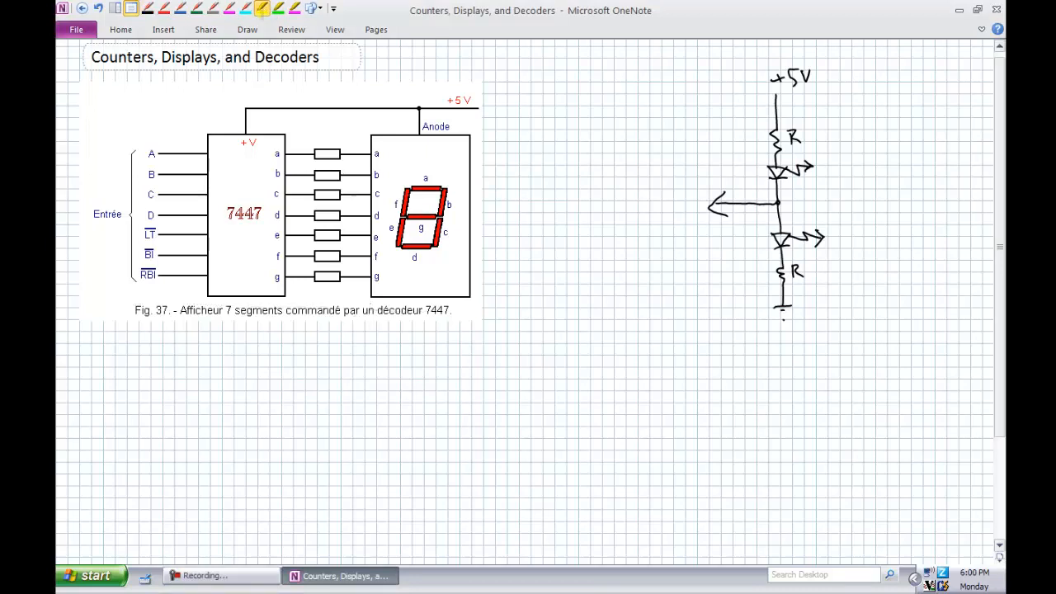
pyautogui.moveTo(132, 310); pyautogui.dragTo(451, 310)
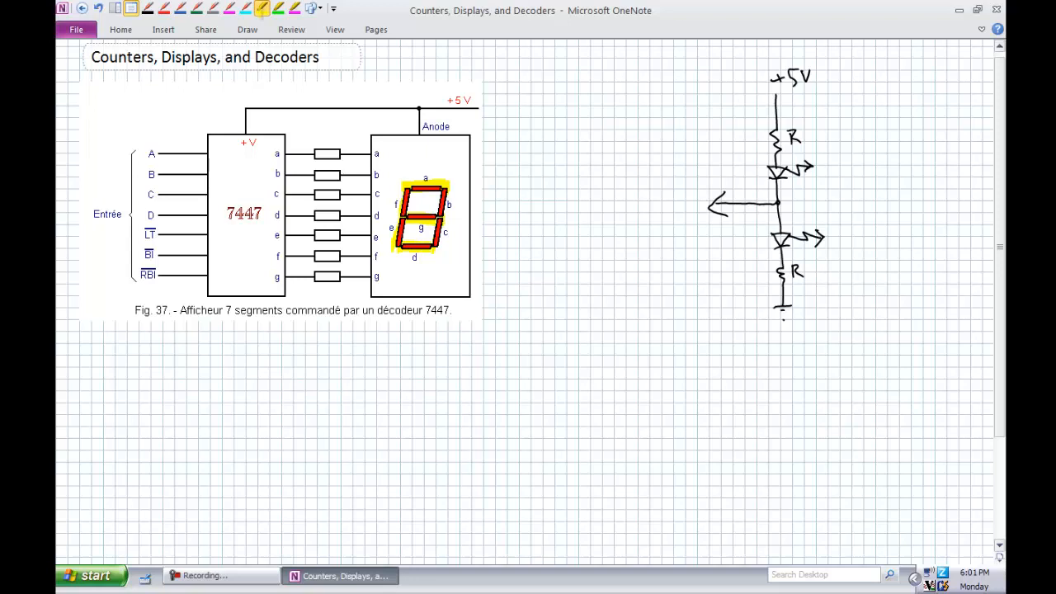
# Draw a yellow loop beneath the decoder figure, then erase it and the leftover mark.
pyautogui.moveTo(429, 360); pyautogui.dragTo(501, 429)
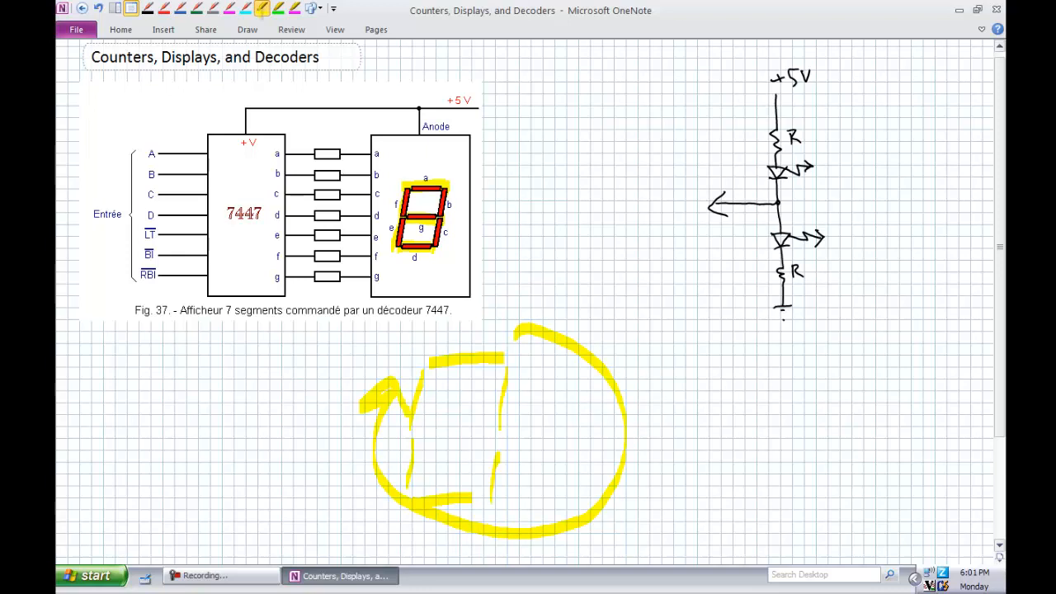
pyautogui.moveTo(420, 429); pyautogui.dragTo(475, 429)
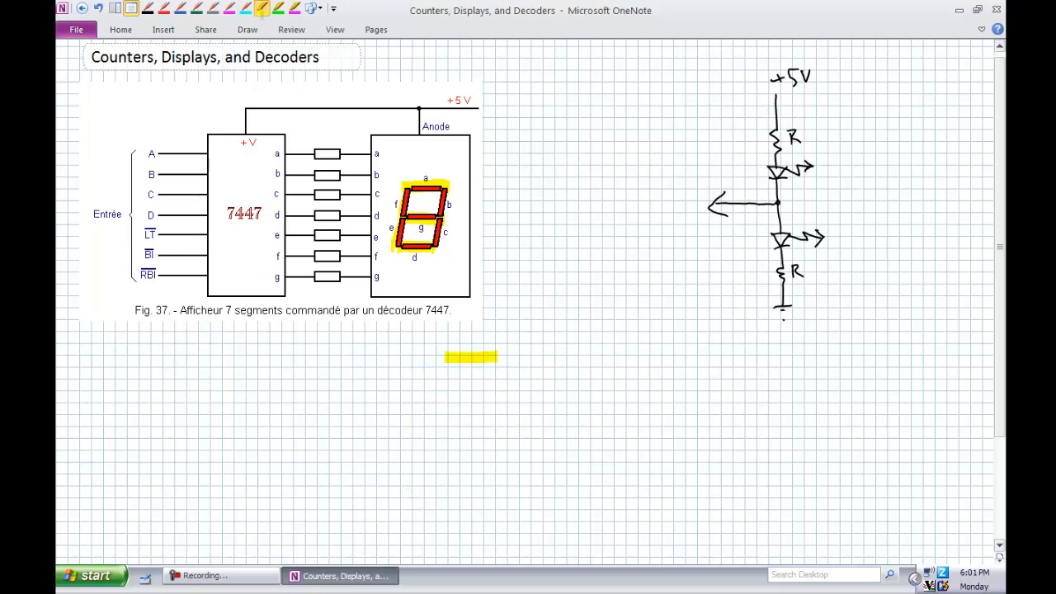
pyautogui.moveTo(495, 367); pyautogui.dragTo(485, 479)
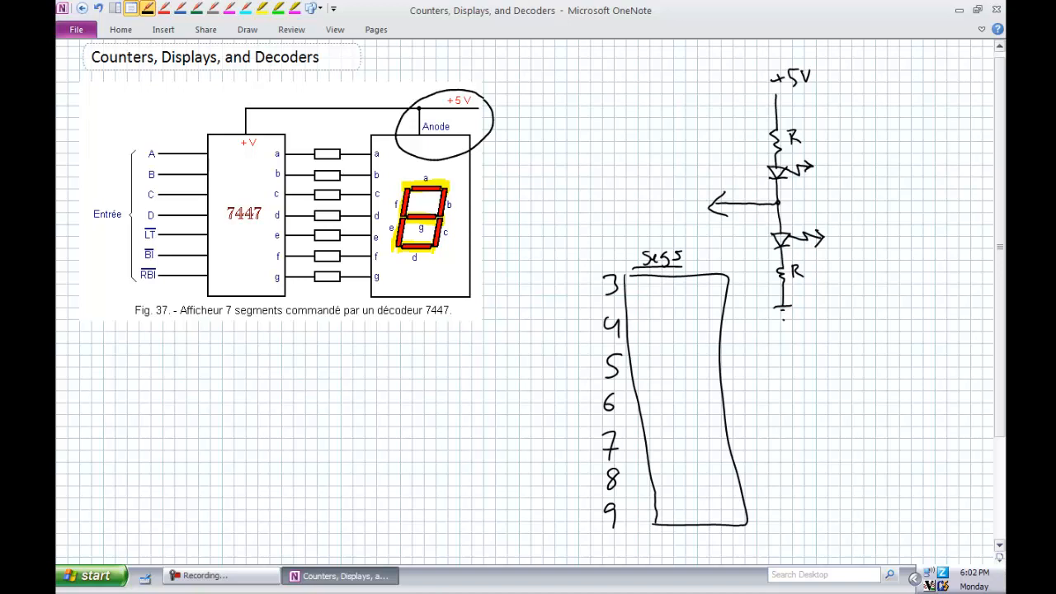
# Sketch seven diodes on a +5V rail labelled a–g, plus segments b and c.
pyautogui.moveTo(305, 380); pyautogui.dragTo(379, 462)
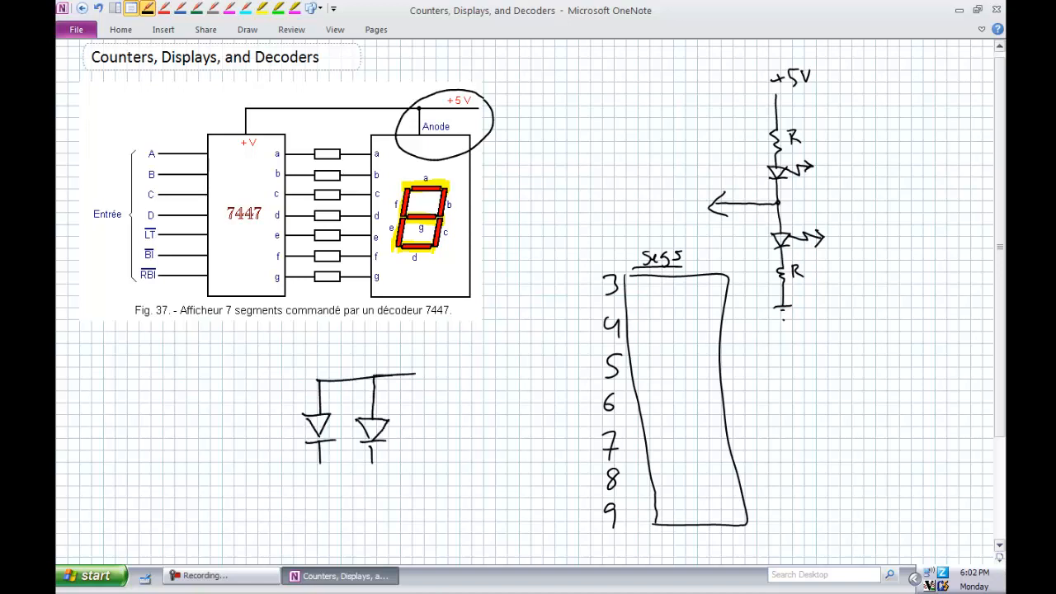
pyautogui.write('+5V')
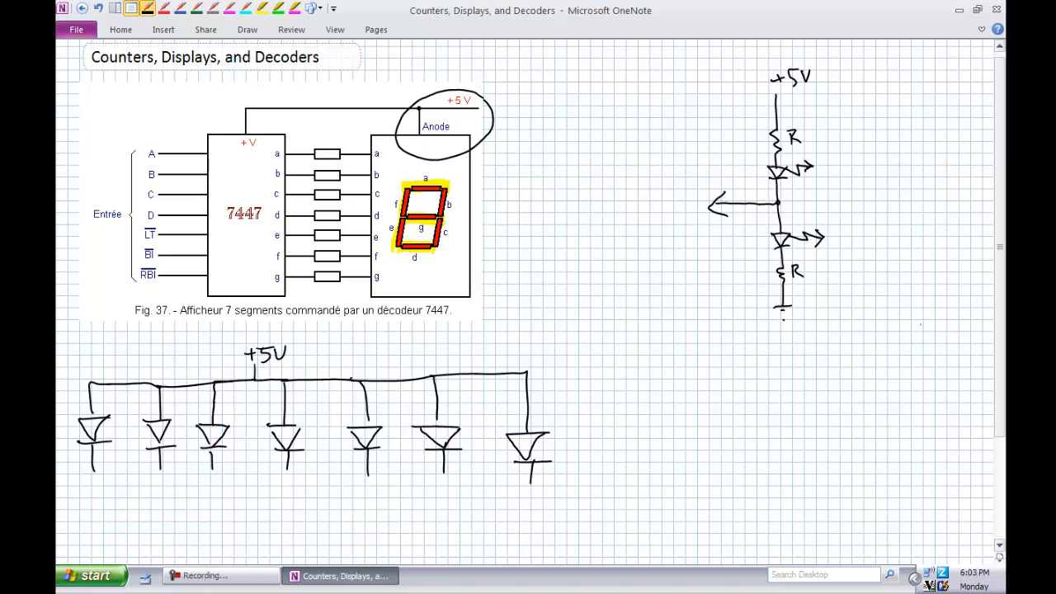
pyautogui.write('a')
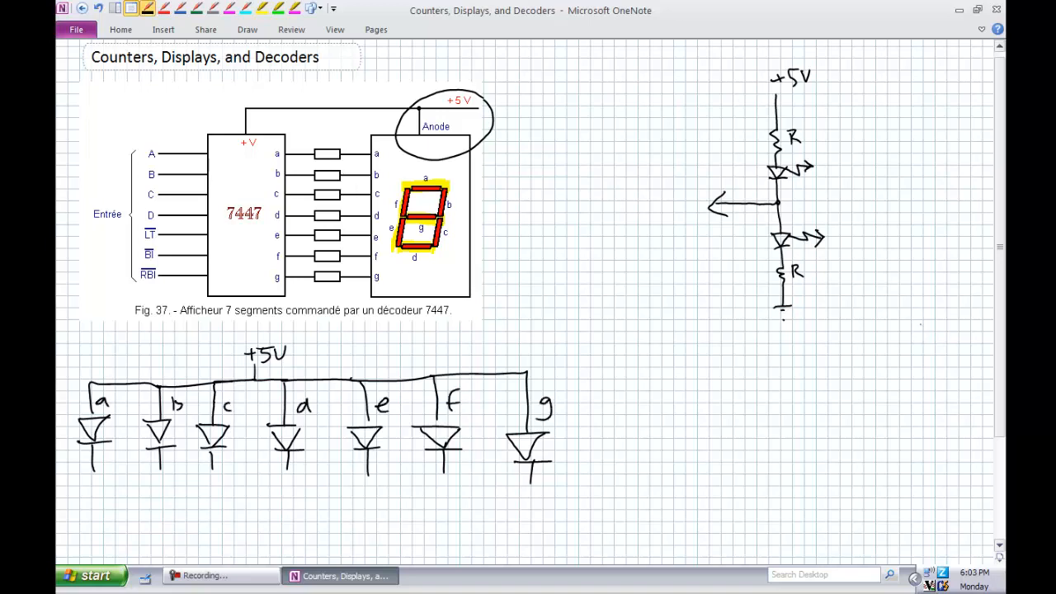
pyautogui.moveTo(709, 350); pyautogui.dragTo(703, 379)
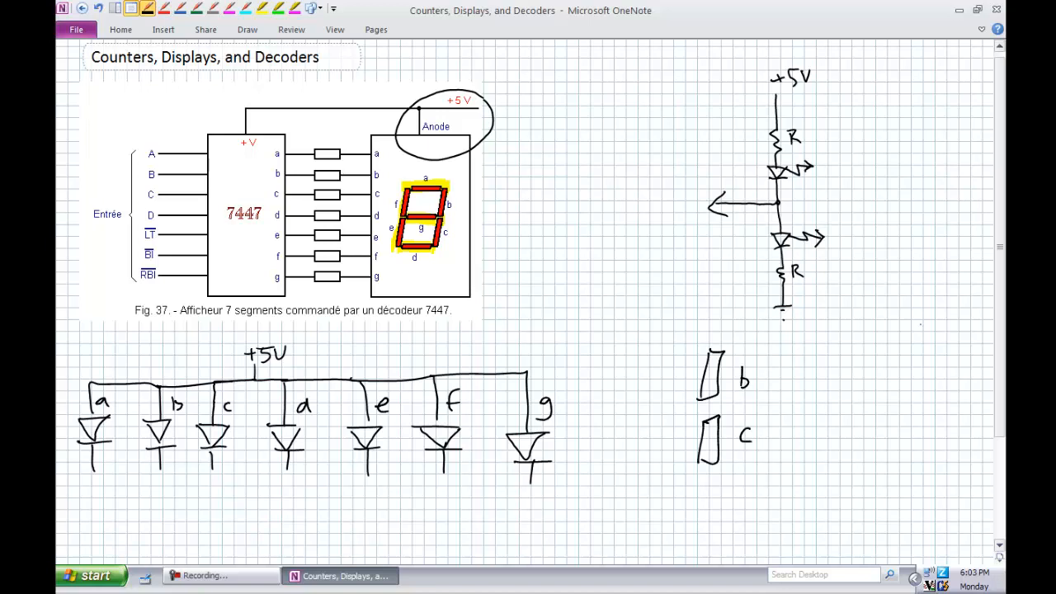
pyautogui.moveTo(231, 354); pyautogui.dragTo(297, 351)
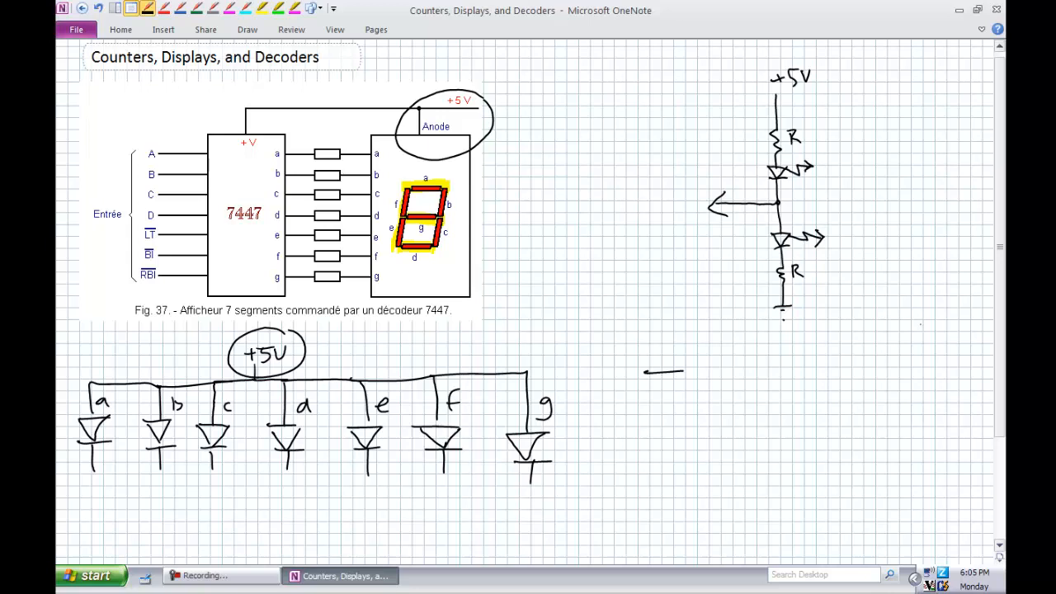
# Handwrite the levels 0 0 1 0 0 1 0 under diodes a through g.
pyautogui.moveTo(682, 375); pyautogui.dragTo(681, 410)
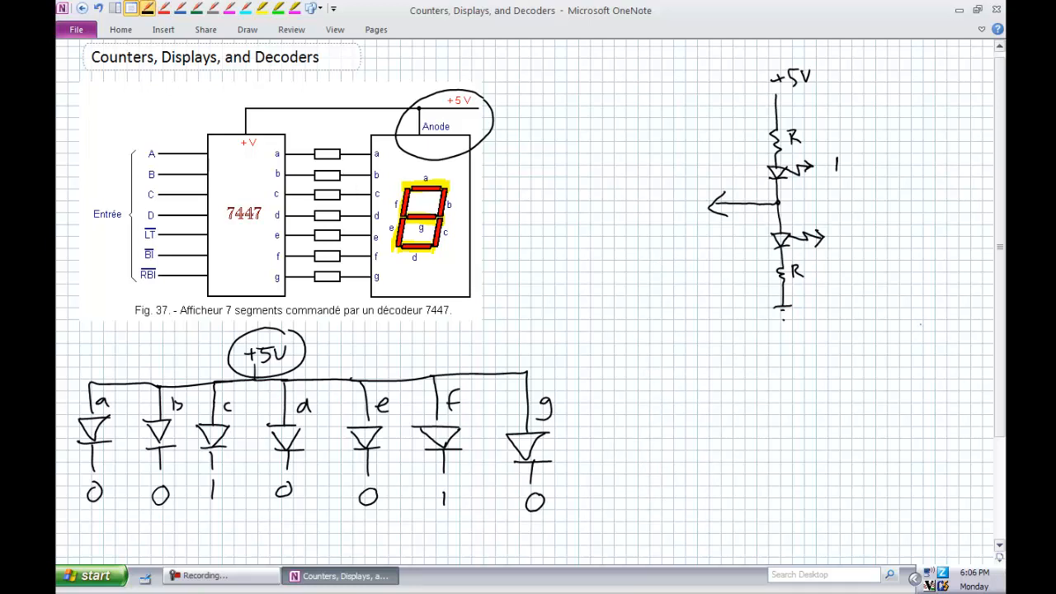
# Label the LEDs RED and GREEN, erase the arrow, and feed +5V into their junction.
pyautogui.write('RED')
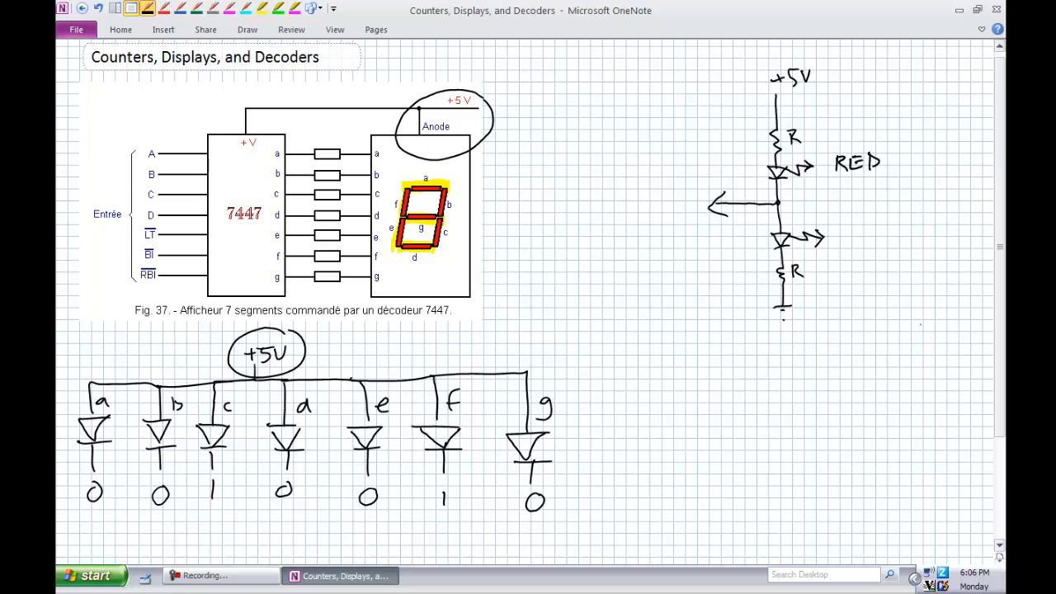
pyautogui.write('GREEN')
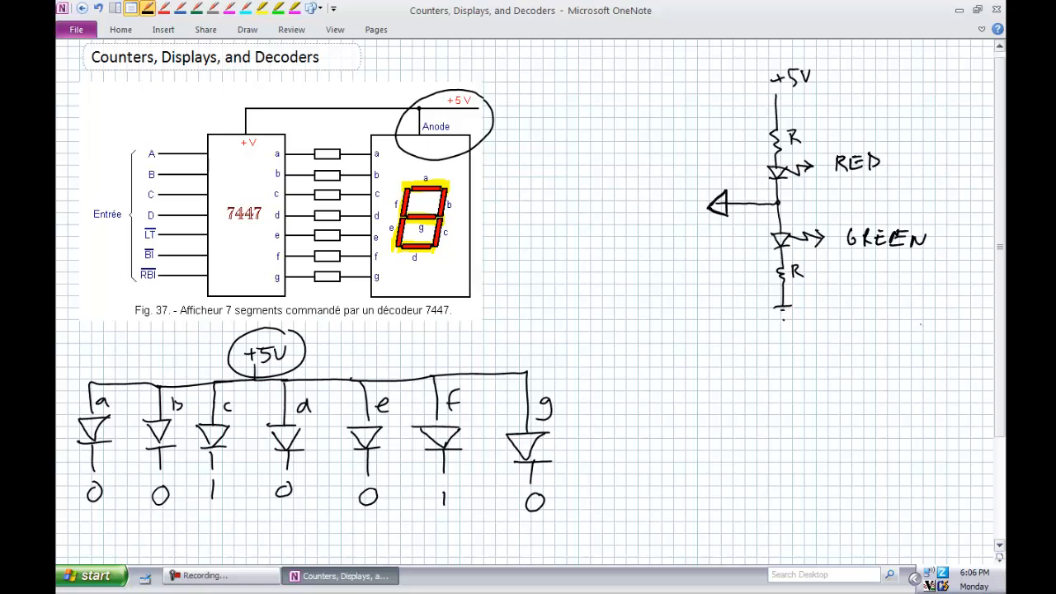
pyautogui.moveTo(772, 140); pyautogui.dragTo(792, 136)
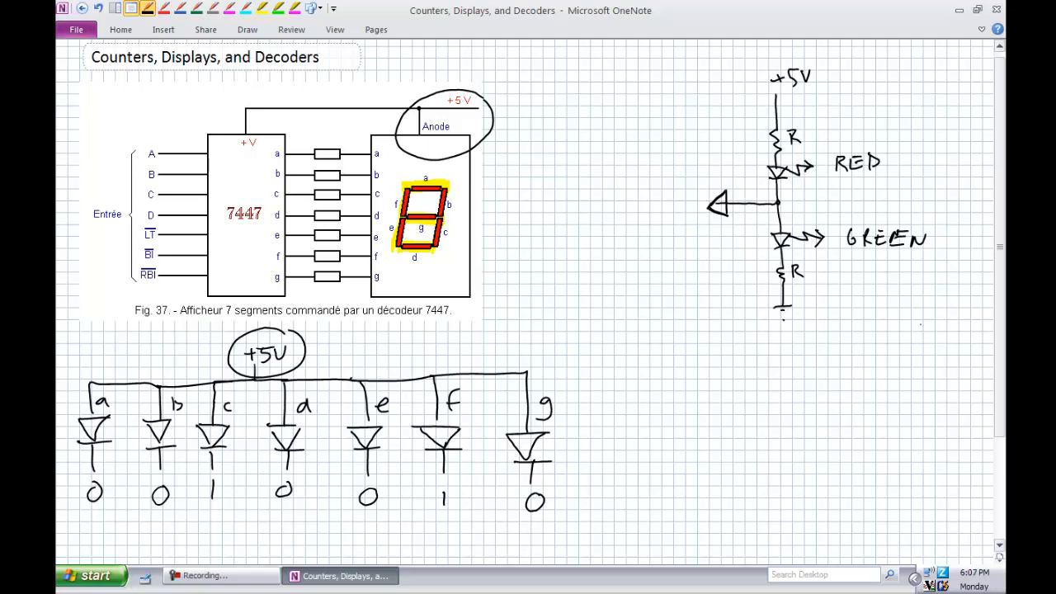
pyautogui.write('+5V')
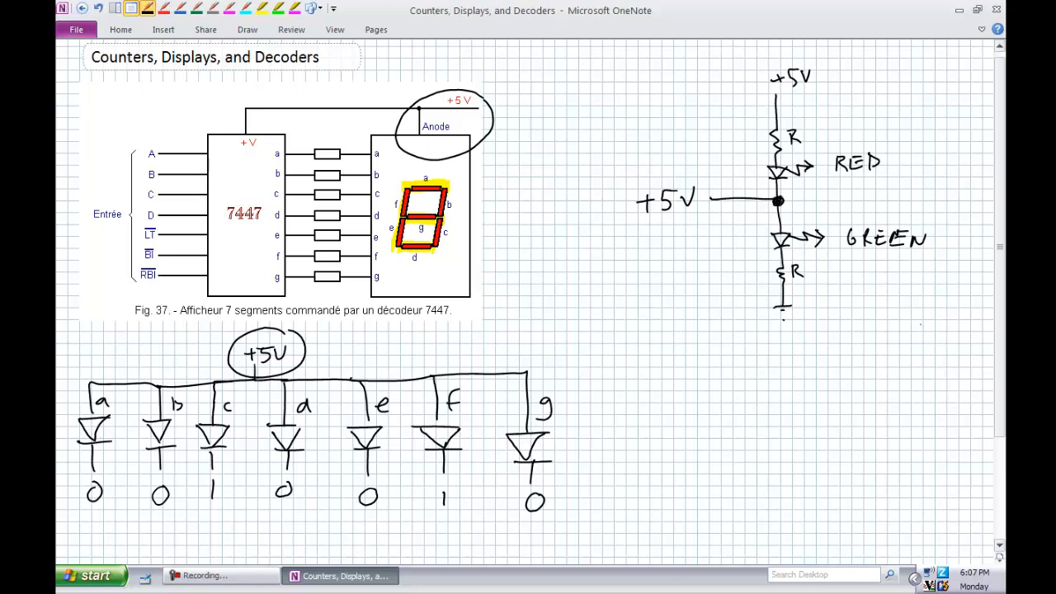
# Rewrite the junction input as 0V, mark RED LOW and GREEN HIGH, and erase the LED rail sketch.
pyautogui.moveTo(757, 209); pyautogui.dragTo(756, 292)
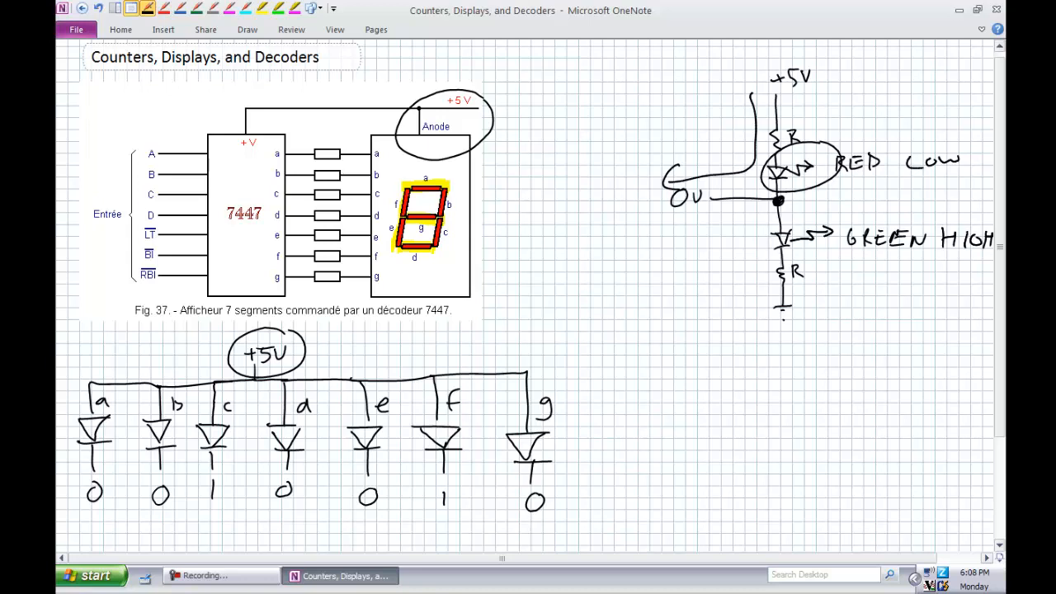
pyautogui.moveTo(632, 375); pyautogui.dragTo(697, 486)
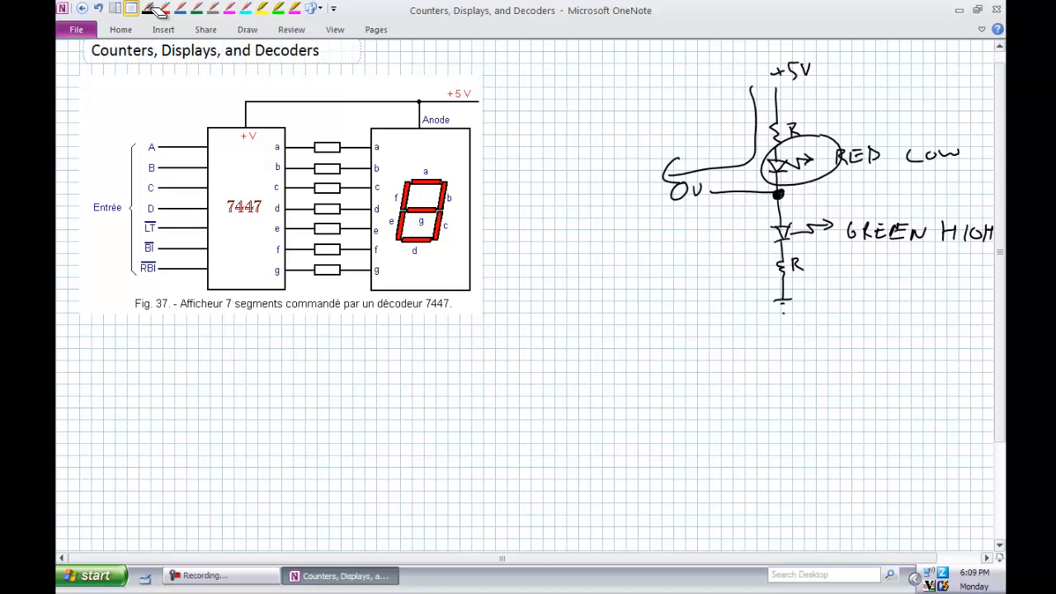
# Pick a different pen ink for writing the a–g code 0010010 under the figure.
pyautogui.click(205, 575)
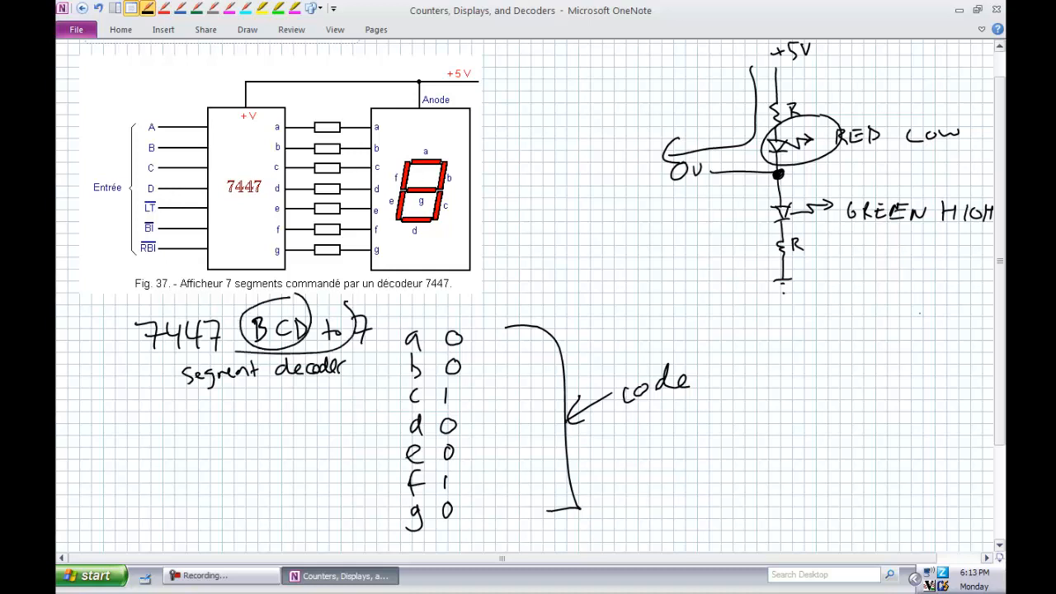
# Write 0010, erase the notes under the 7447 figure, and start a decoder box marked 7.
pyautogui.moveTo(165, 375); pyautogui.dragTo(347, 367)
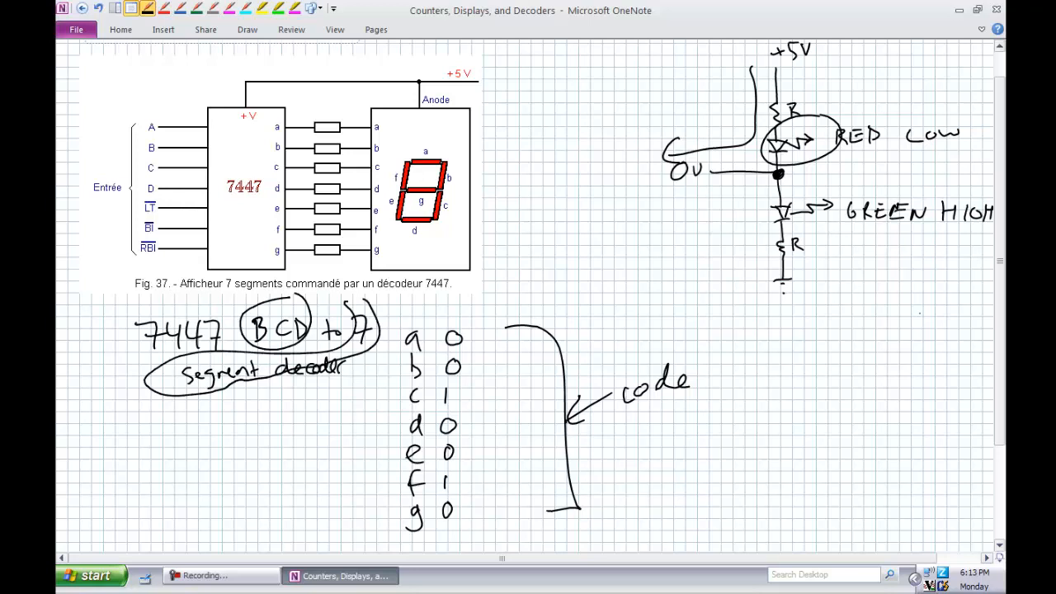
pyautogui.moveTo(210, 450); pyautogui.dragTo(222, 434)
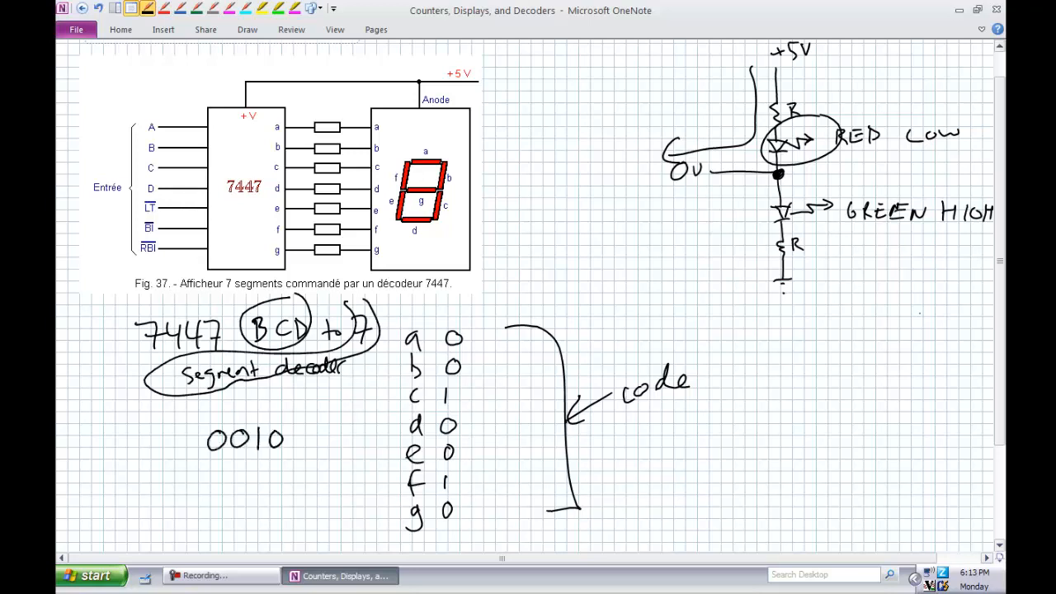
pyautogui.write('inpu')
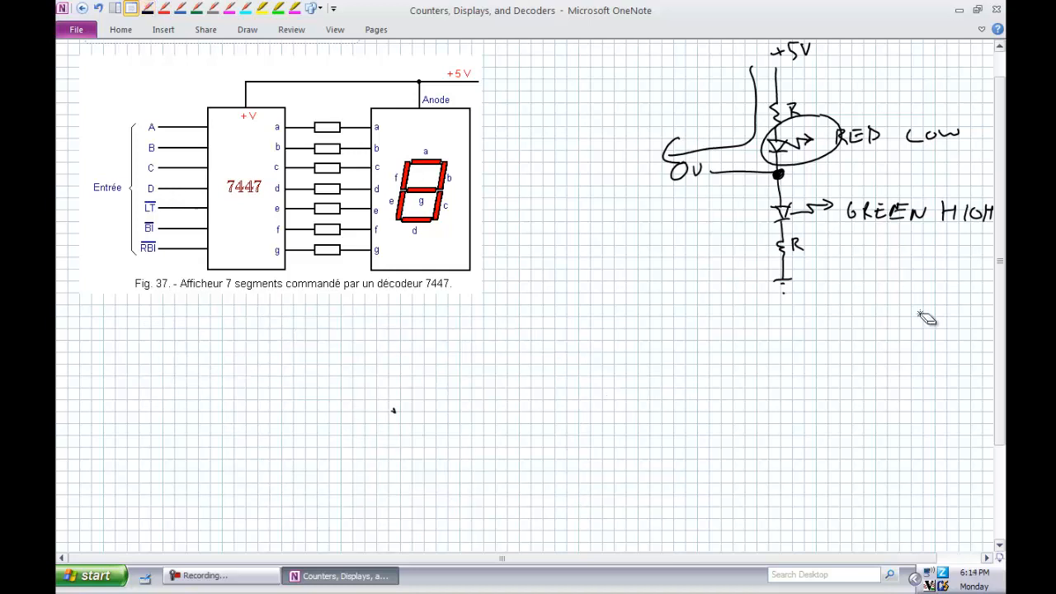
pyautogui.moveTo(924, 321)
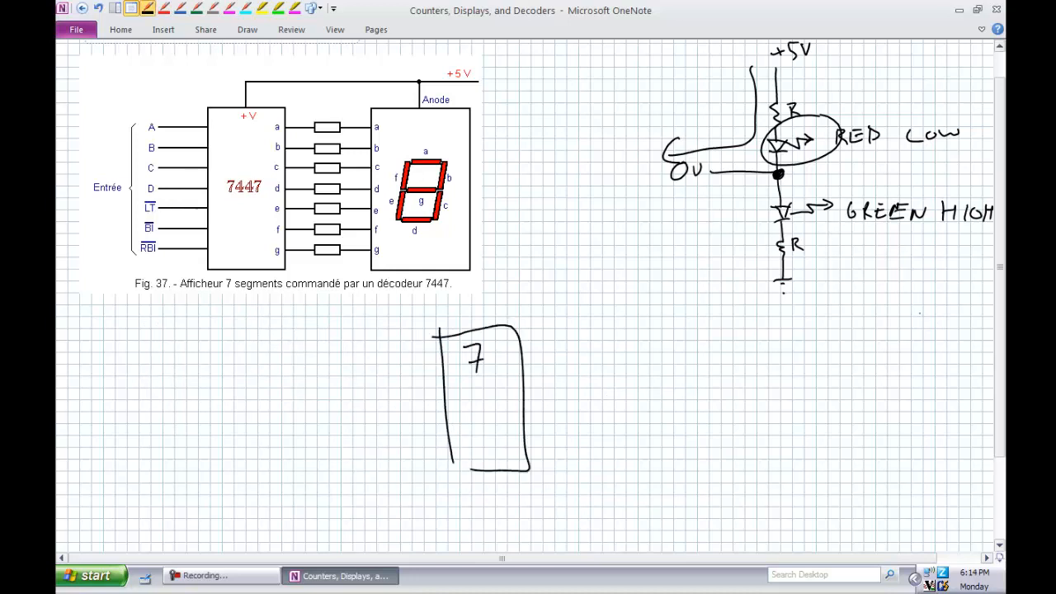
# Draw inputs A–D weighted 1, 2, 4, 8 with bits 0100 and outputs a–g 0010010.
pyautogui.moveTo(479, 380); pyautogui.dragTo(491, 462)
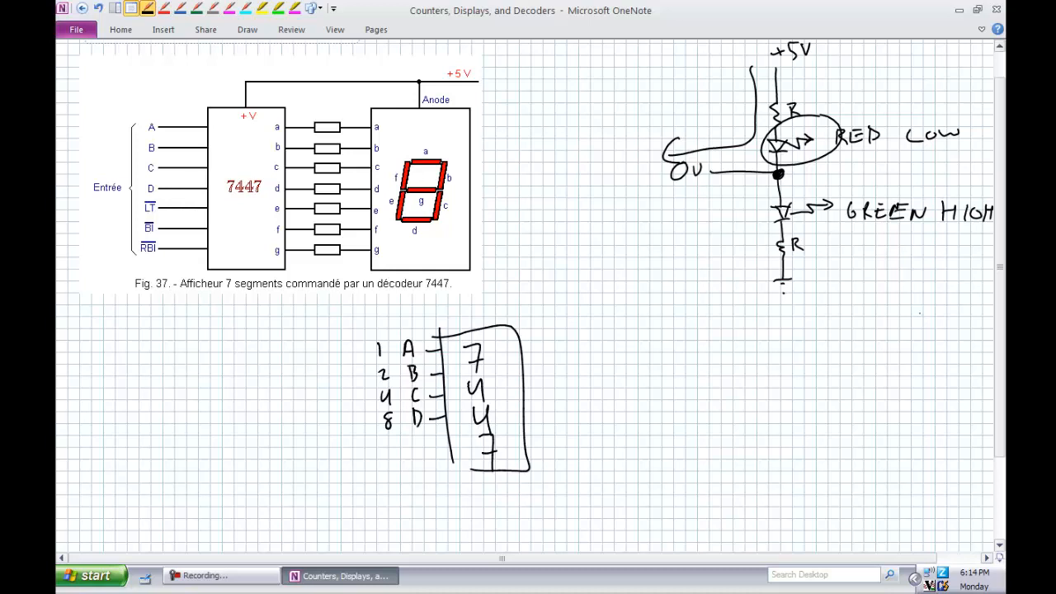
pyautogui.moveTo(350, 351); pyautogui.dragTo(367, 377)
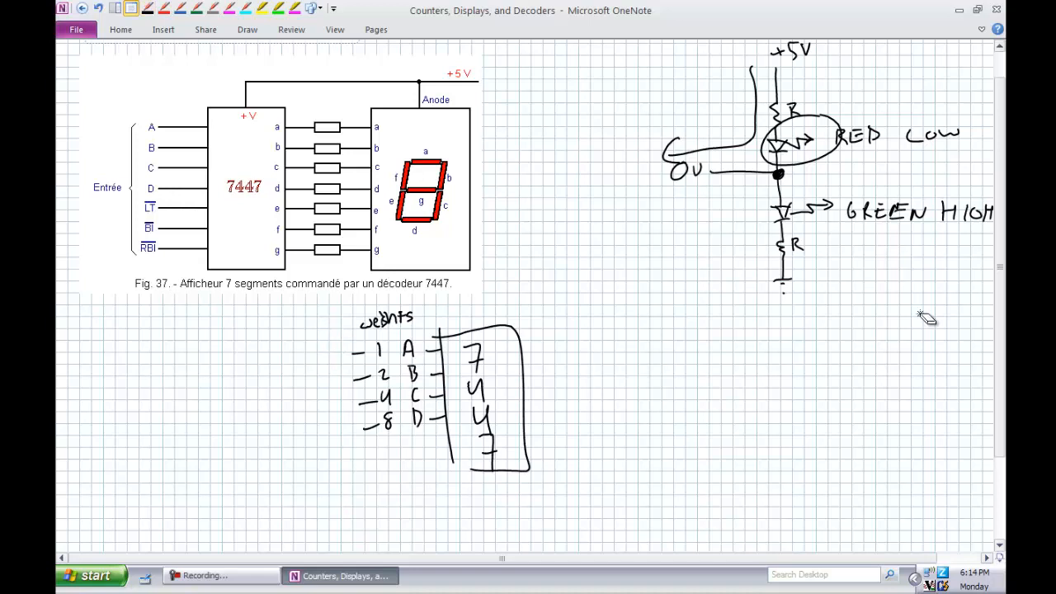
pyautogui.moveTo(396, 342); pyautogui.dragTo(400, 421)
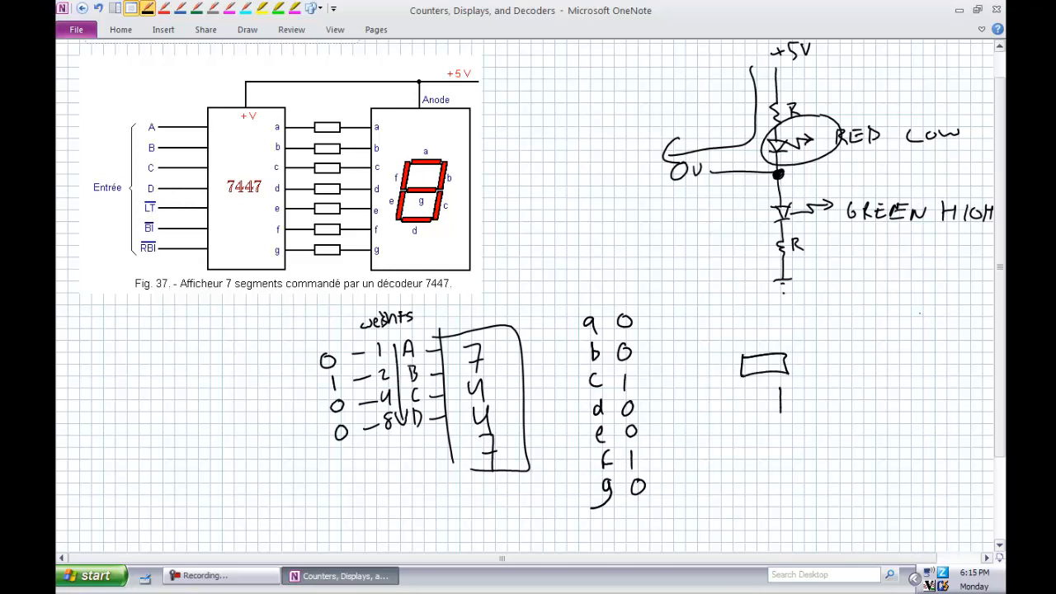
# Sketch all seven segments lit, circle LT/BI/RBI, add a +5V line, and zero outputs a–g.
pyautogui.moveTo(779, 388); pyautogui.dragTo(759, 491)
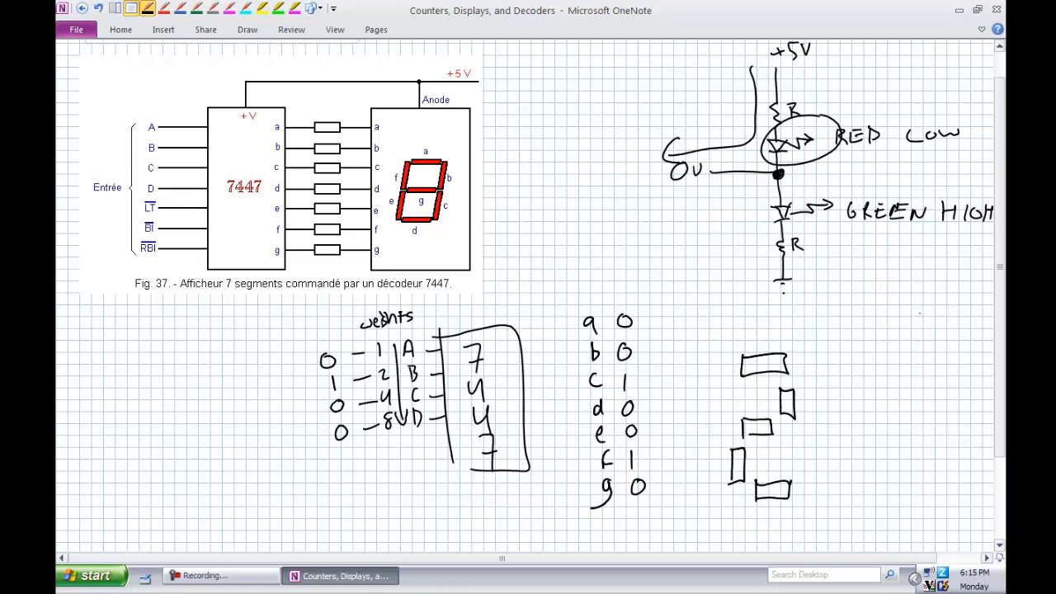
pyautogui.moveTo(144, 190); pyautogui.dragTo(144, 264)
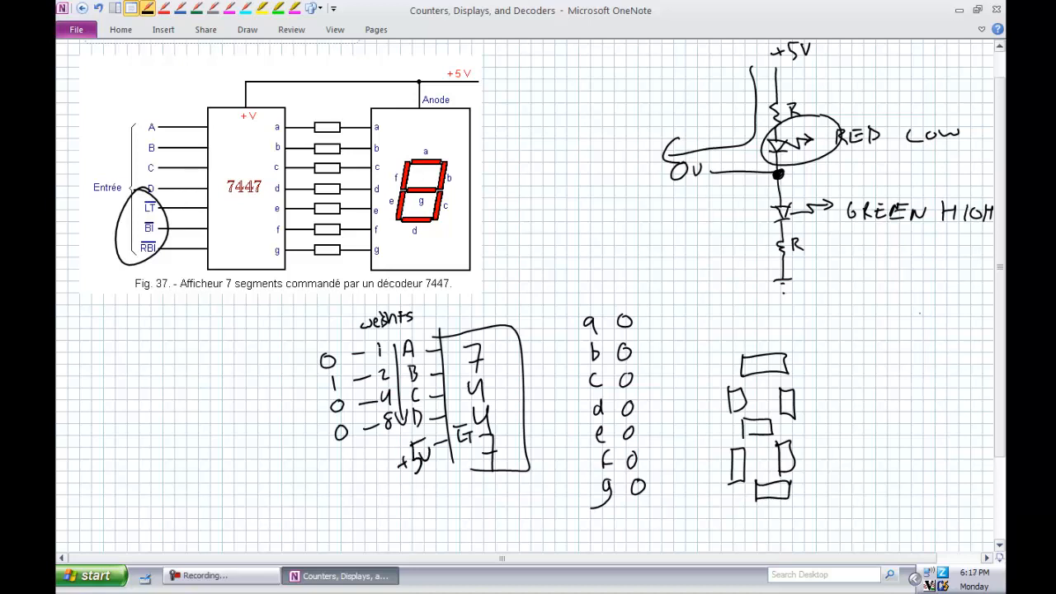
# Circle the 0100 input-bit column and ring the BI and RBI inputs separately.
pyautogui.moveTo(318, 339); pyautogui.dragTo(334, 458)
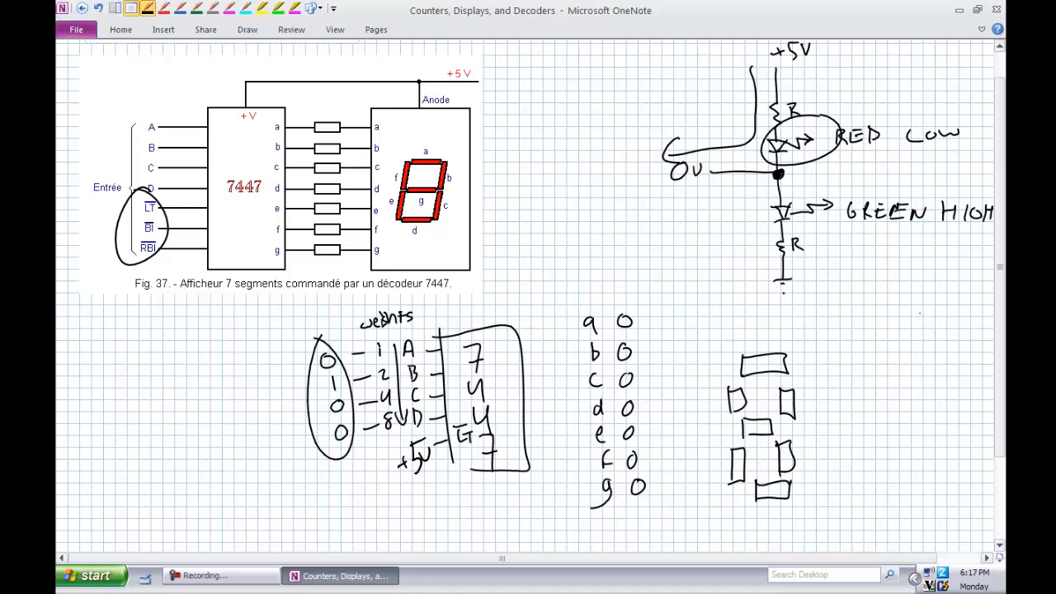
pyautogui.moveTo(927, 318)
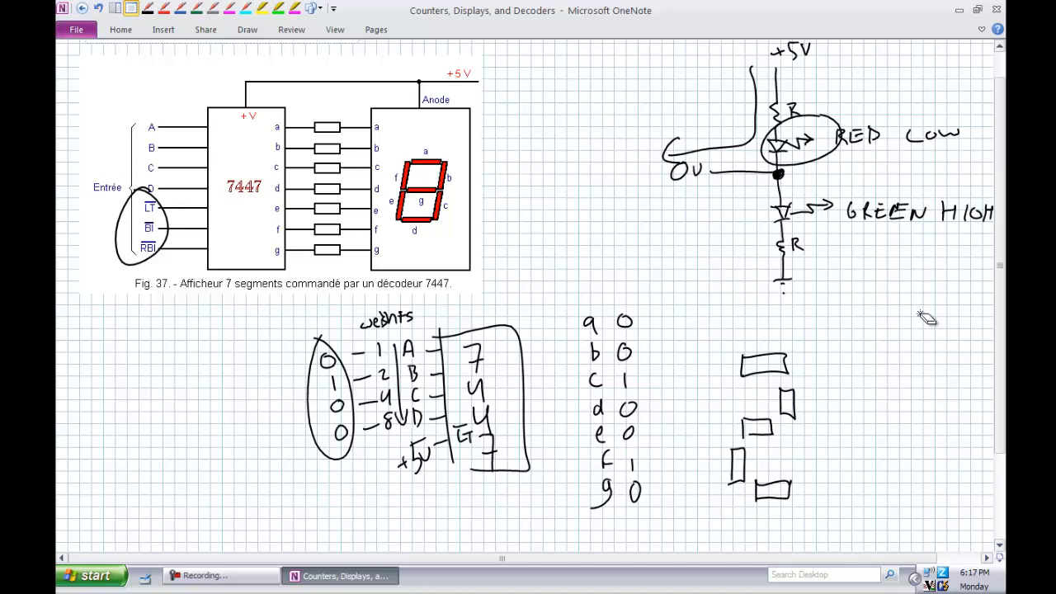
pyautogui.moveTo(136, 223); pyautogui.dragTo(161, 251)
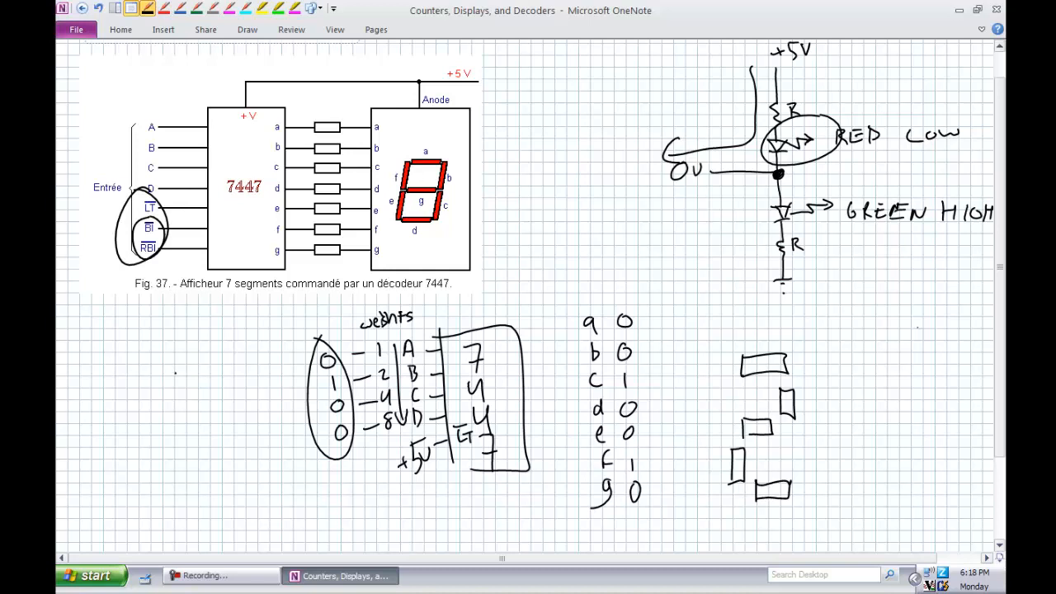
# Sketch a row of seven-segment counting digits and add marks beside them.
pyautogui.moveTo(145, 380); pyautogui.dragTo(247, 438)
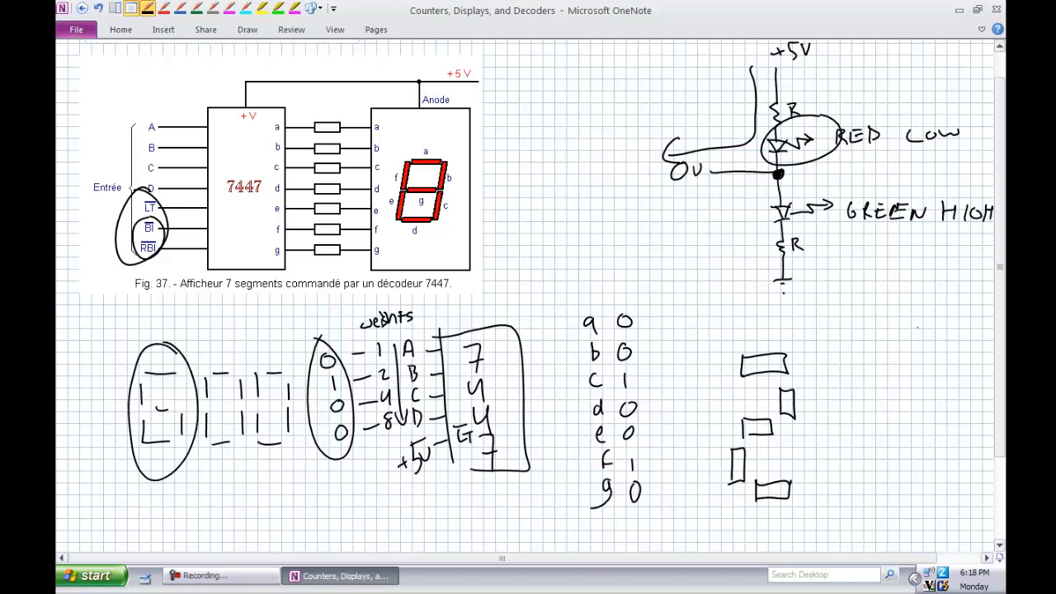
pyautogui.moveTo(91, 318); pyautogui.dragTo(99, 346)
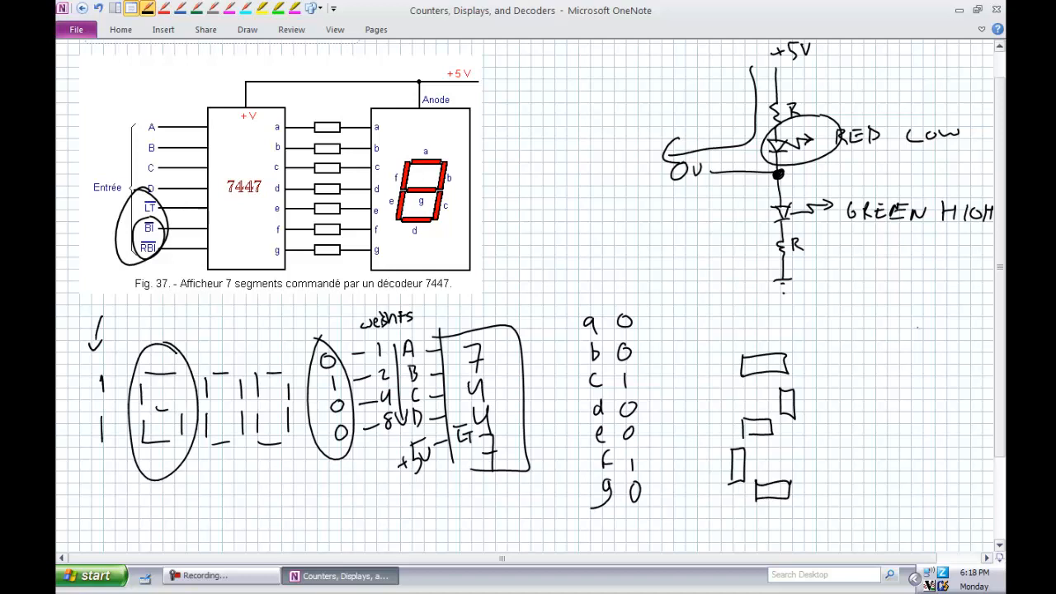
pyautogui.moveTo(924, 331)
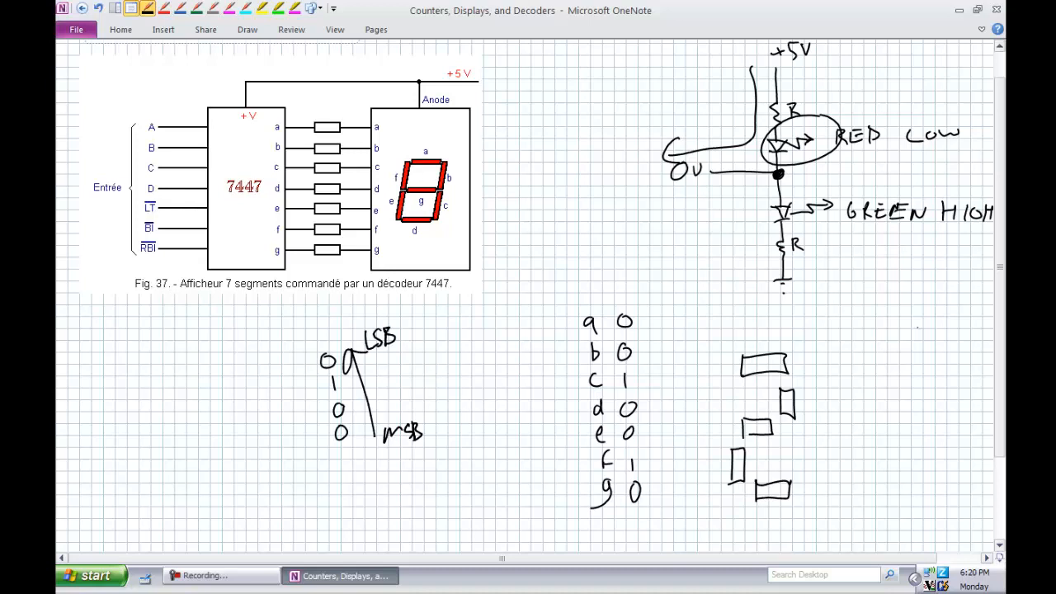
# Draw a long arrow and the switch-to-display schematic with pull-ups, decoder and resistors.
pyautogui.moveTo(685, 312); pyautogui.dragTo(867, 332)
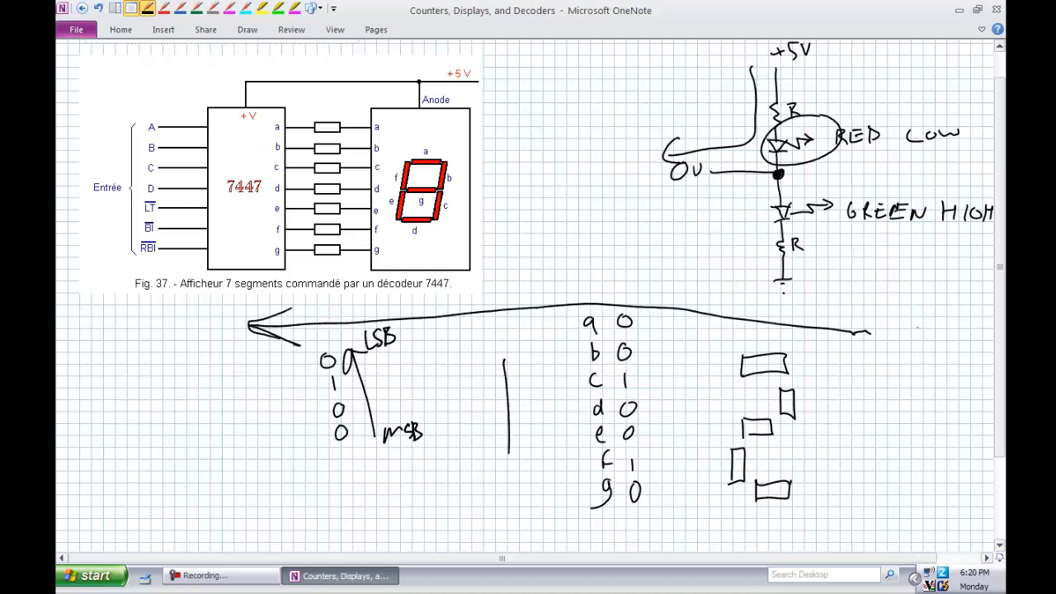
pyautogui.moveTo(503, 359); pyautogui.dragTo(565, 454)
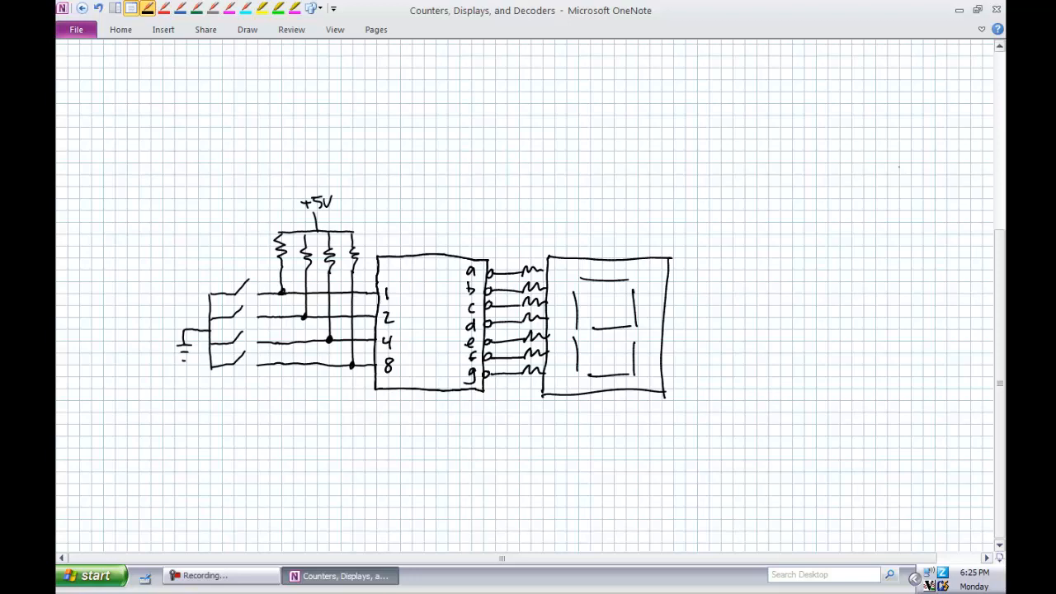
# Highlight the areas above the display and the decoder chip in yellow.
pyautogui.moveTo(568, 226); pyautogui.dragTo(689, 216)
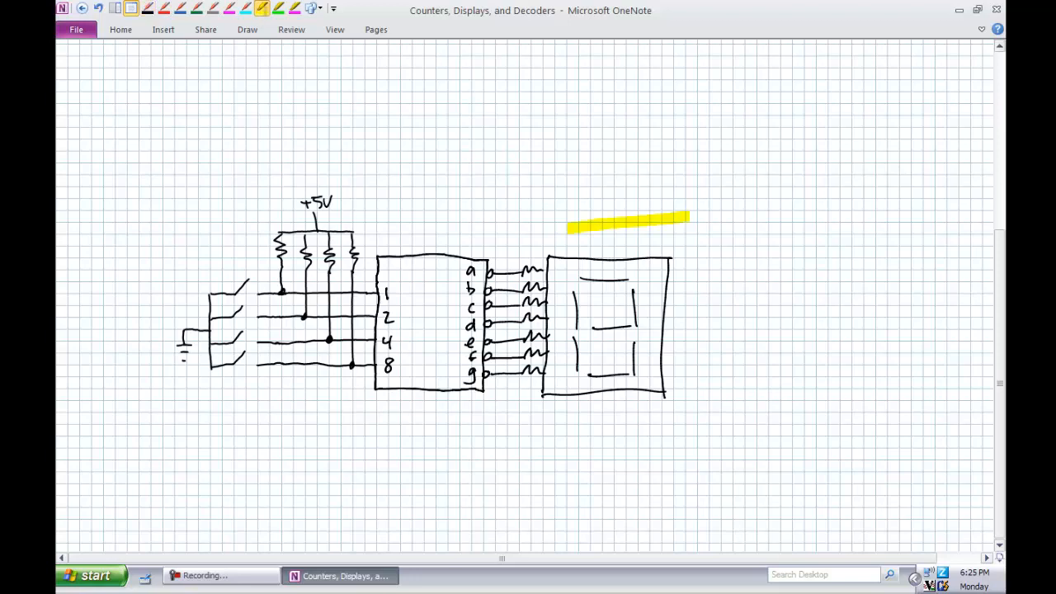
pyautogui.moveTo(392, 221); pyautogui.dragTo(502, 215)
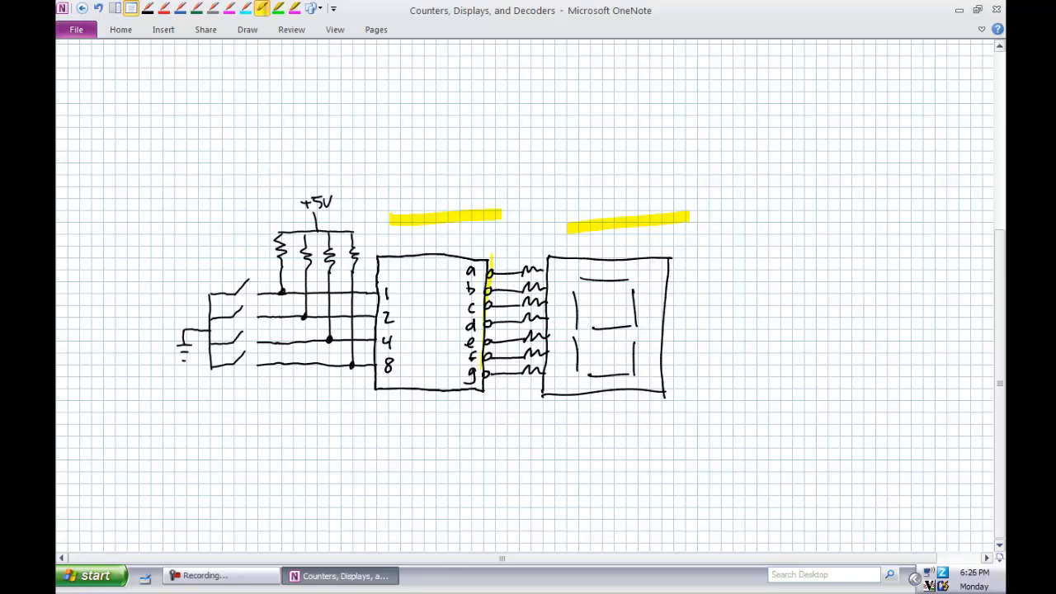
pyautogui.moveTo(488, 264); pyautogui.dragTo(488, 392)
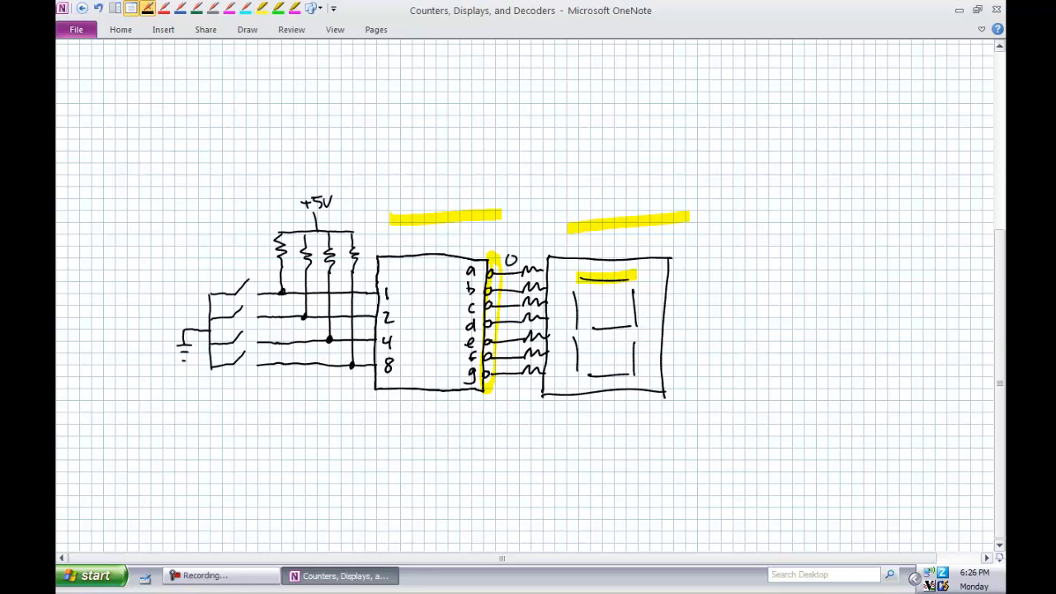
# Erase the highlight on the display's top segment and redraw that segment.
pyautogui.click(150, 8)
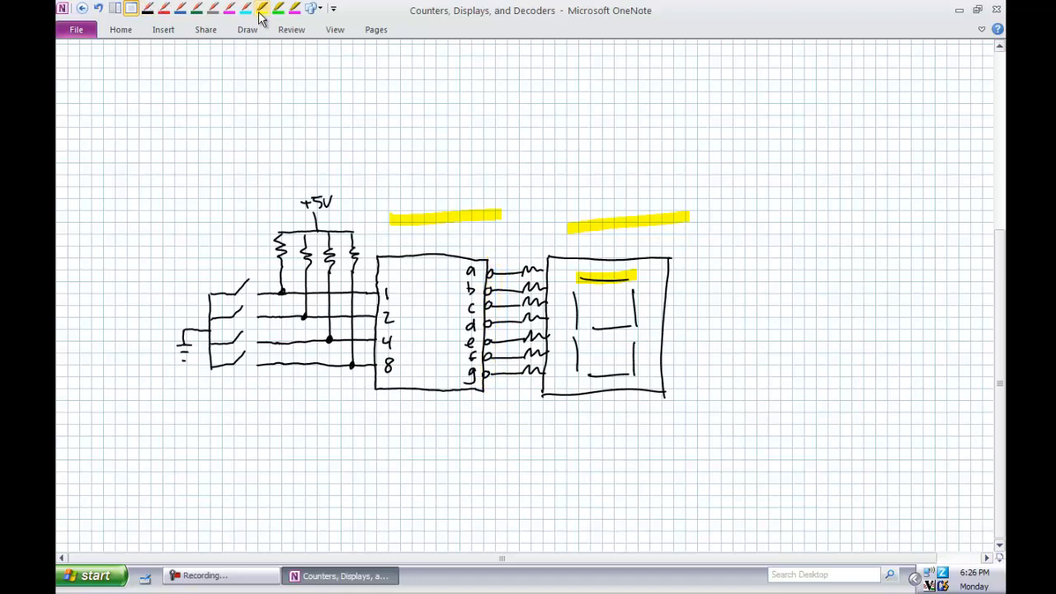
pyautogui.moveTo(532, 260); pyautogui.dragTo(520, 396)
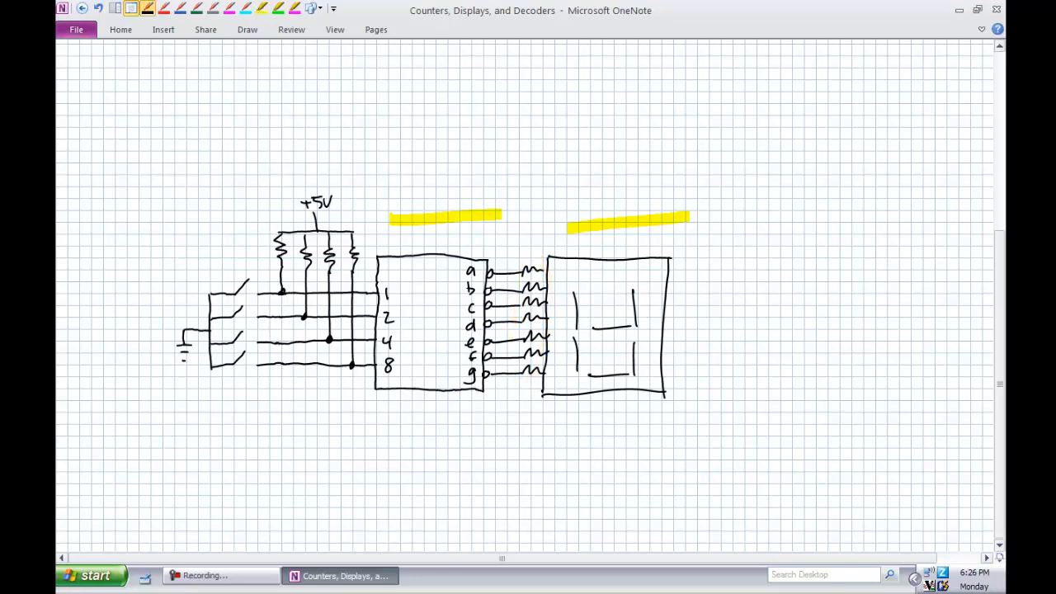
pyautogui.moveTo(586, 284); pyautogui.dragTo(627, 280)
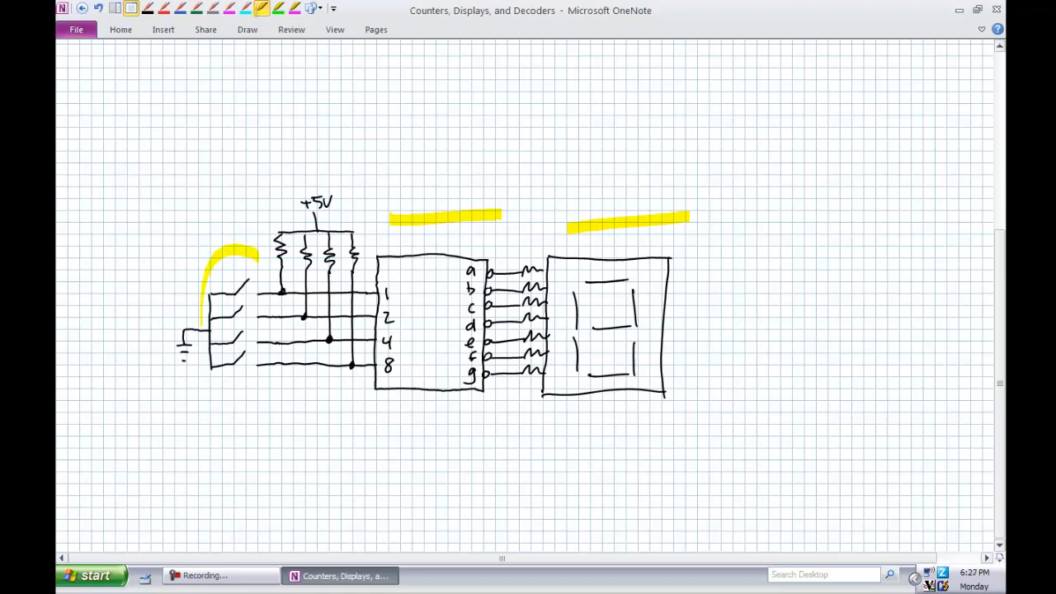
# Erase the yellow arc over the switches.
pyautogui.moveTo(239, 244); pyautogui.dragTo(235, 424)
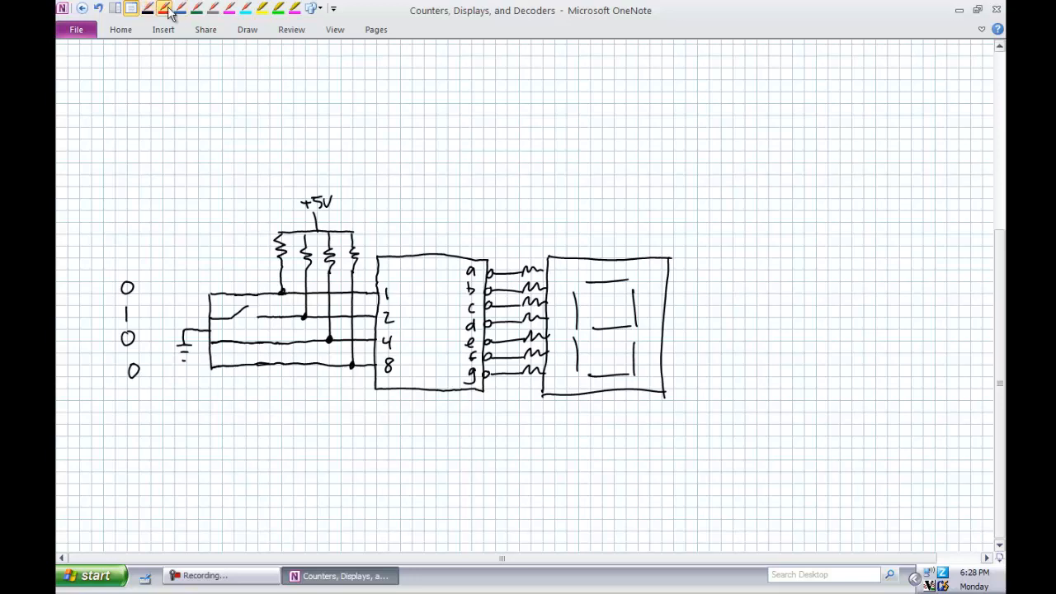
# Trace red and blue current paths through R1 and R2, then draw yellow lines flanking the decoder.
pyautogui.moveTo(272, 229); pyautogui.dragTo(309, 217)
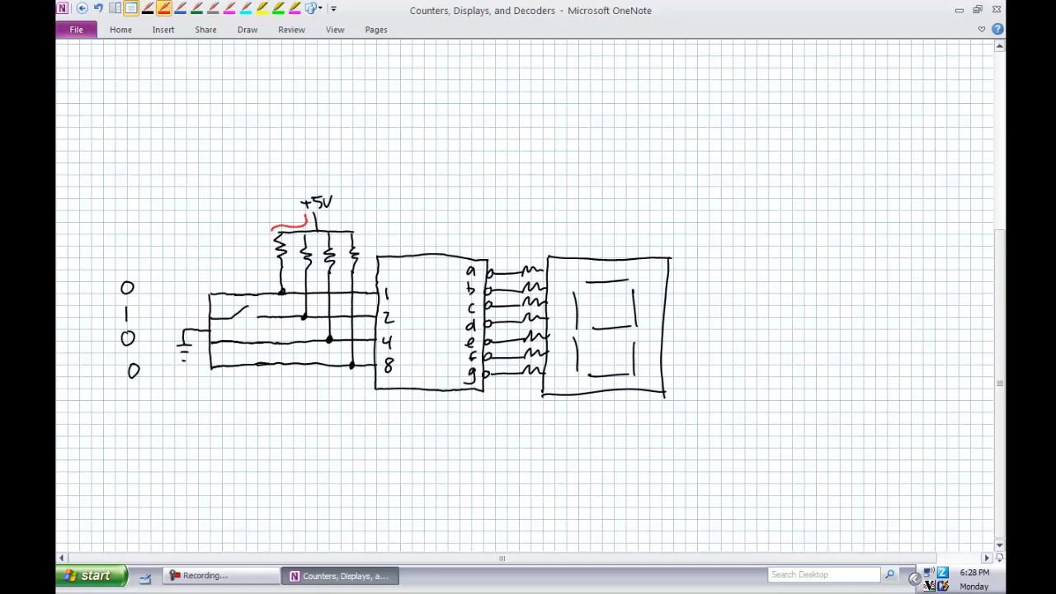
pyautogui.moveTo(272, 235); pyautogui.dragTo(181, 326)
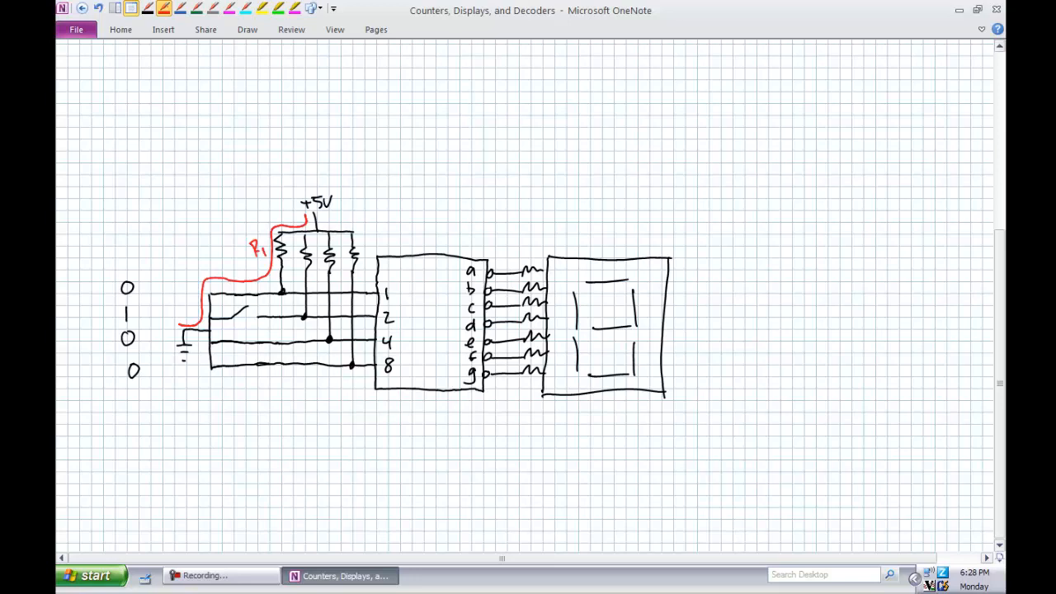
pyautogui.click(283, 291)
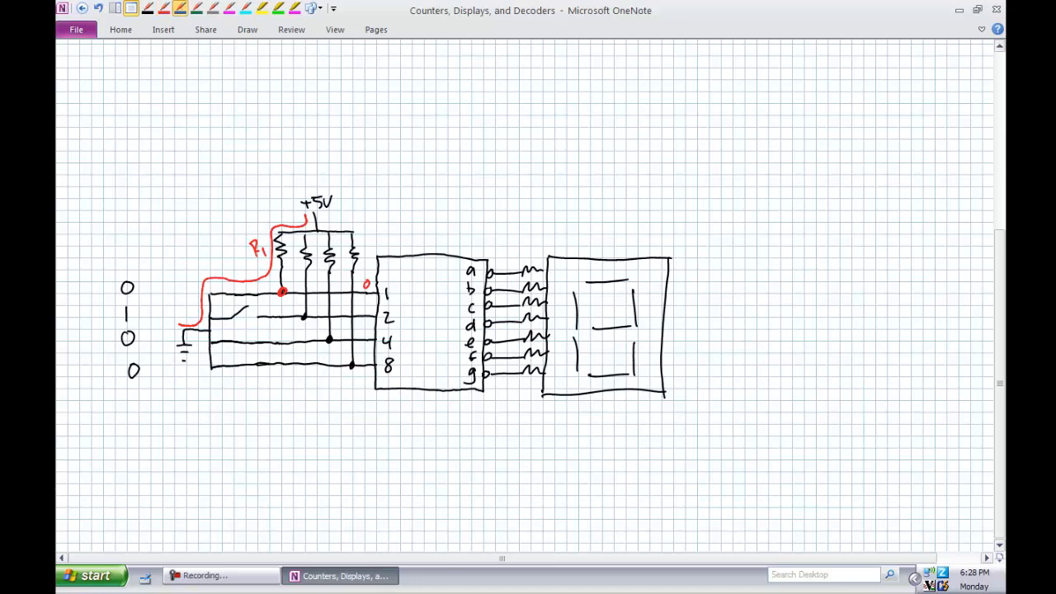
pyautogui.moveTo(314, 223); pyautogui.dragTo(296, 310)
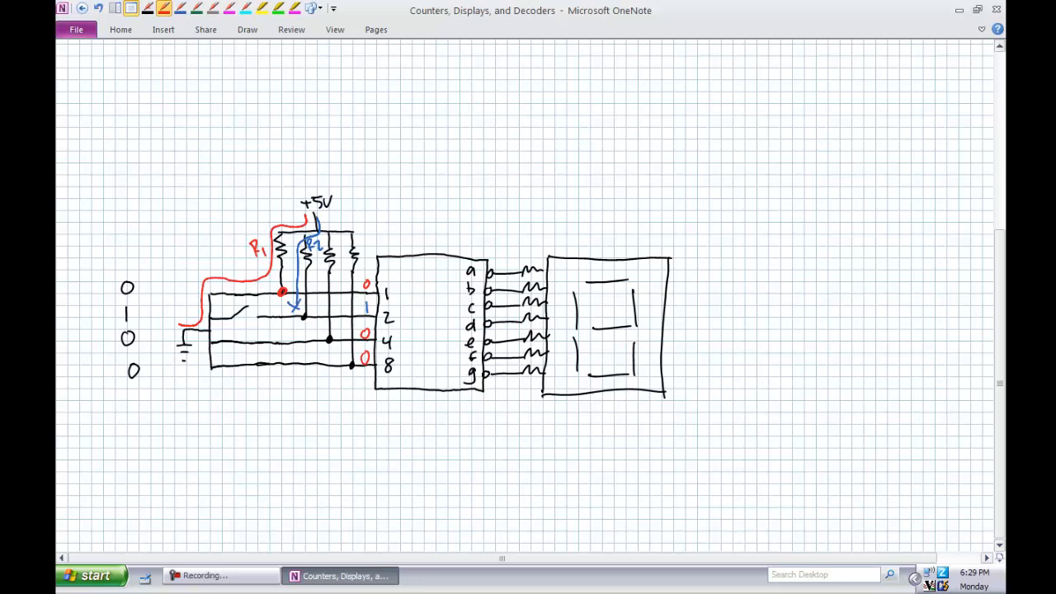
pyautogui.moveTo(367, 149); pyautogui.dragTo(367, 479)
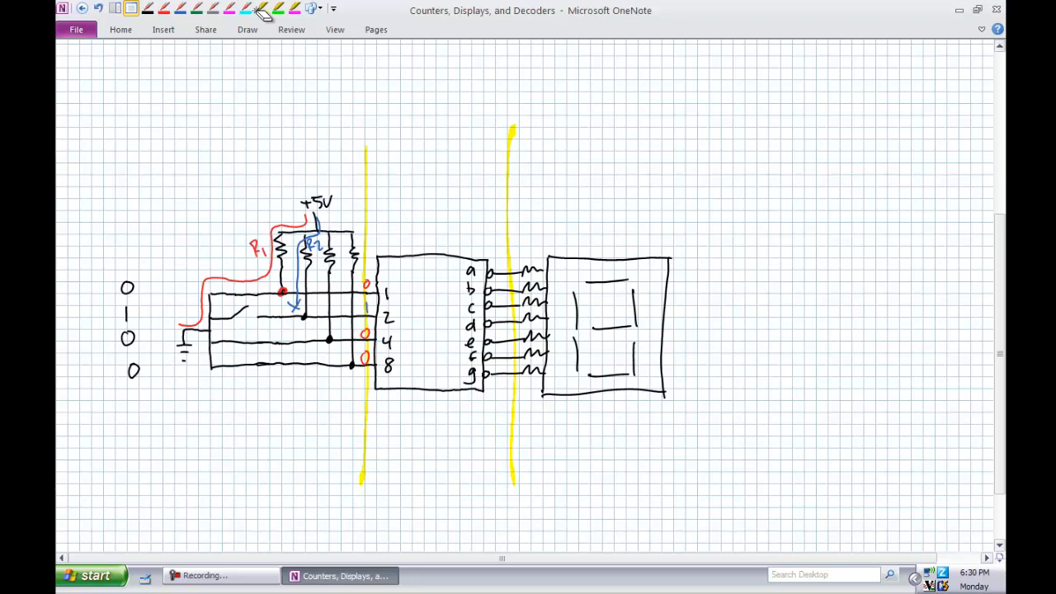
# Draw a yellow arrow at the decoder, then erase segment highlights and the switch circuit.
pyautogui.moveTo(363, 404); pyautogui.dragTo(231, 421)
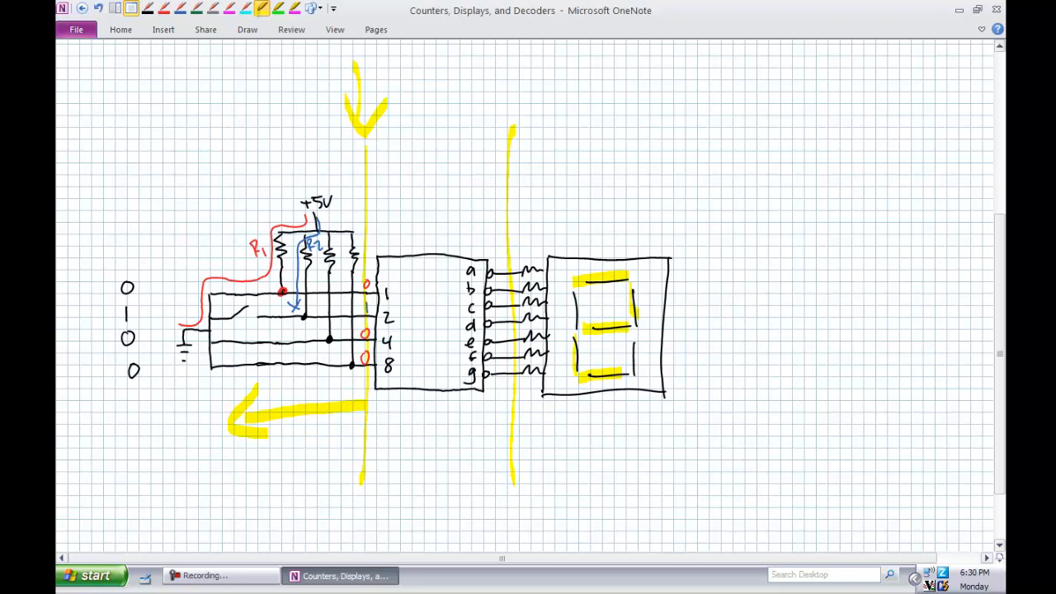
pyautogui.click(98, 8)
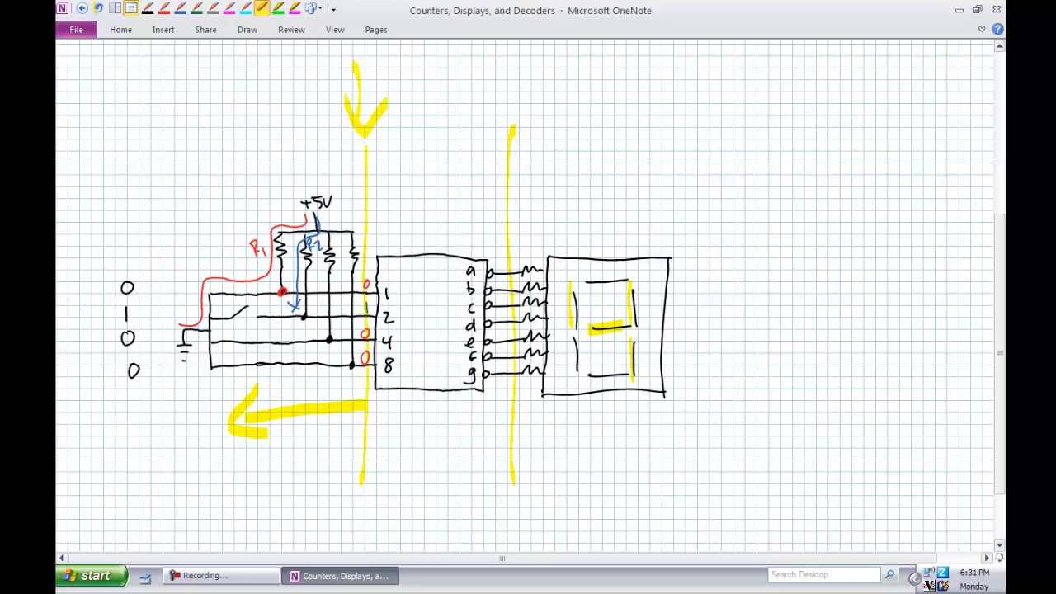
pyautogui.click(82, 8)
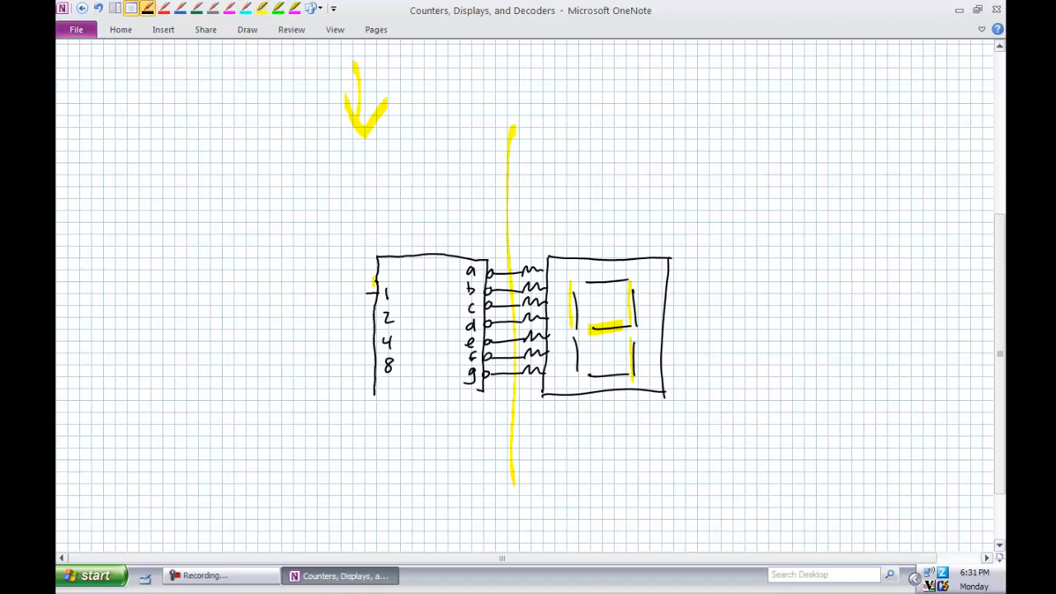
# Draw the counter block with output lines and label it 0-9.
pyautogui.moveTo(206, 256); pyautogui.dragTo(306, 413)
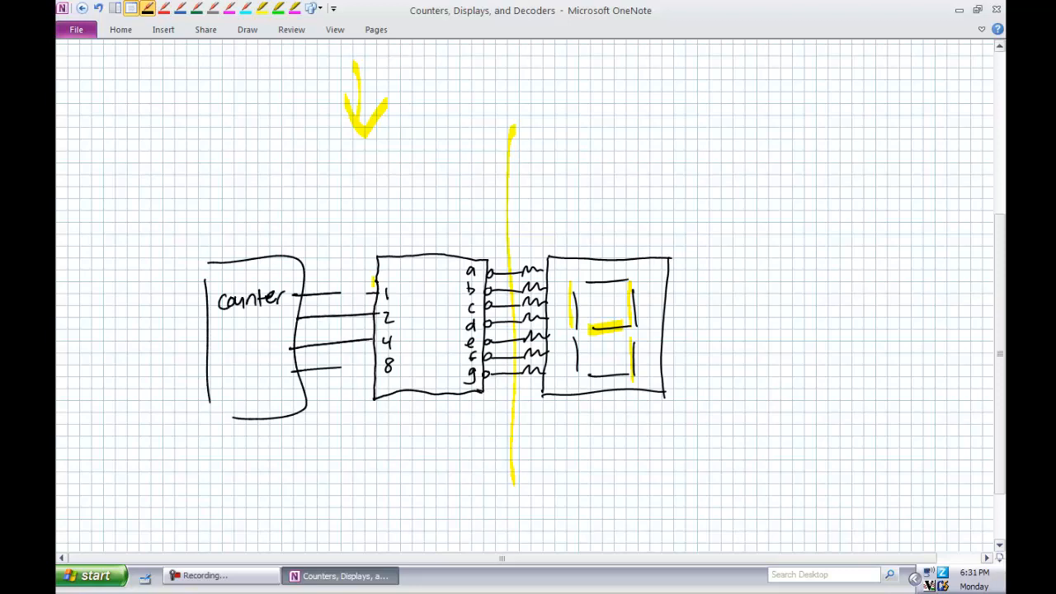
pyautogui.write('0-9')
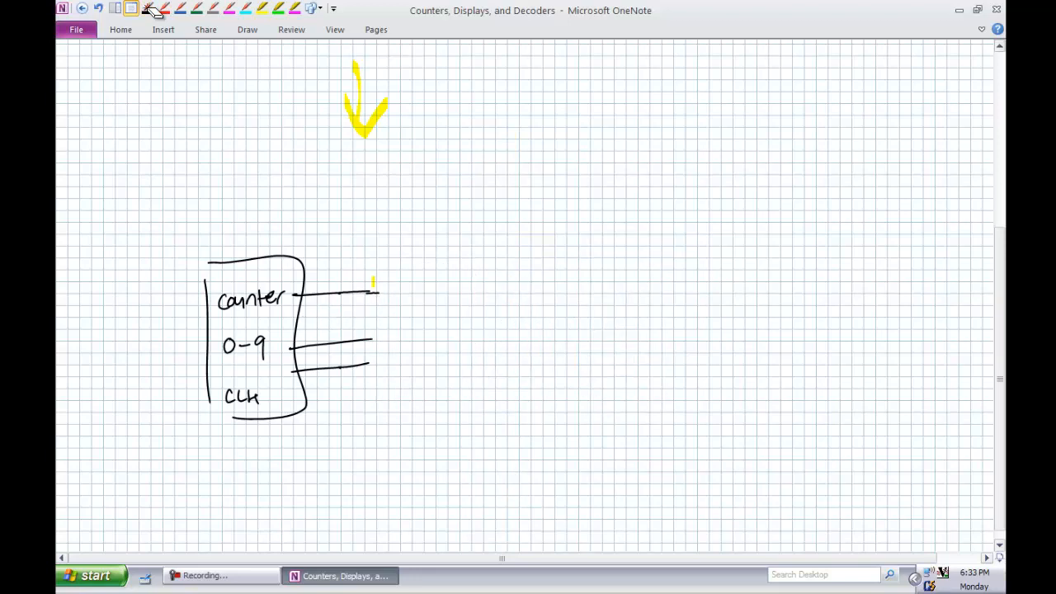
# Erase the leftover yellow arrow and start the black-ink output labels beside the counter.
pyautogui.moveTo(300, 321); pyautogui.dragTo(351, 311)
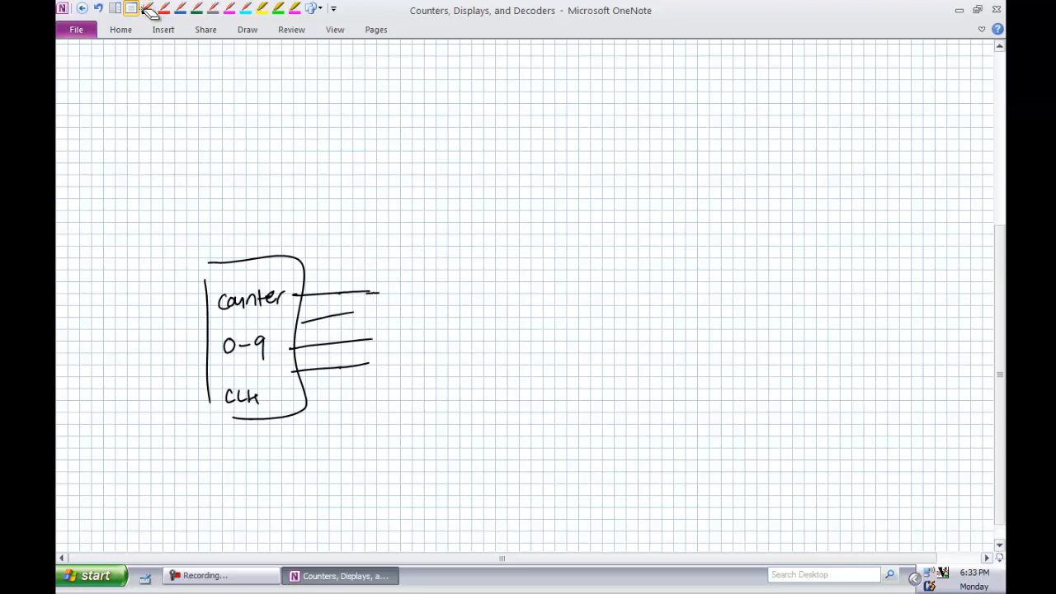
pyautogui.click(147, 8)
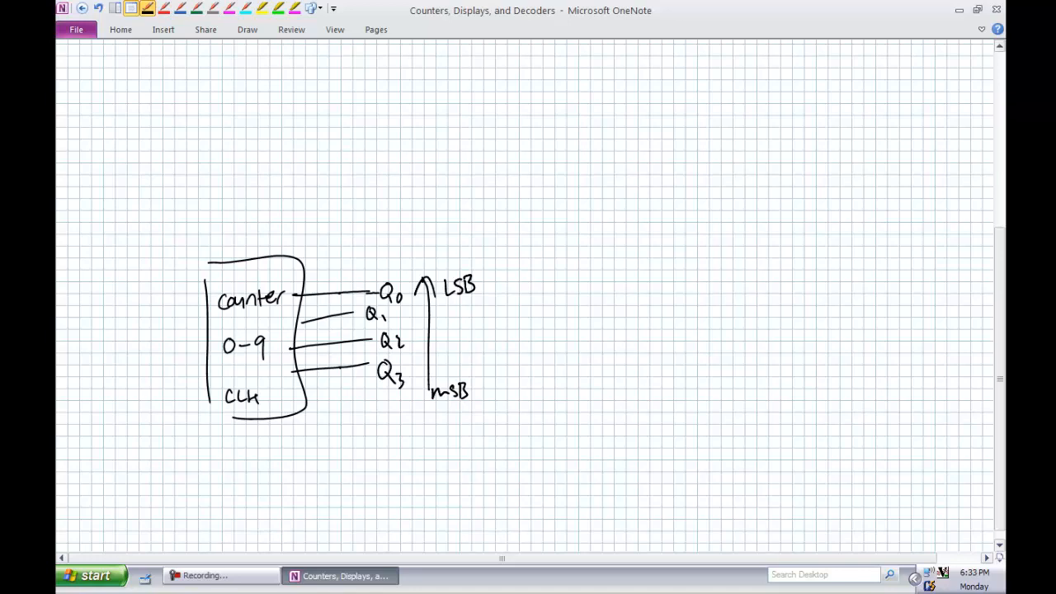
pyautogui.moveTo(562, 159); pyautogui.dragTo(557, 304)
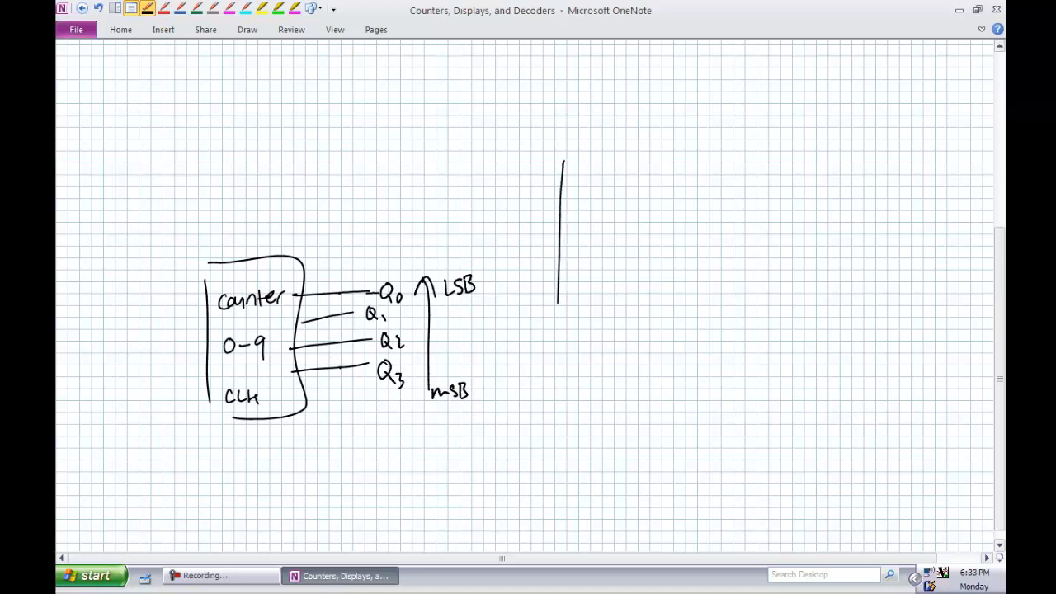